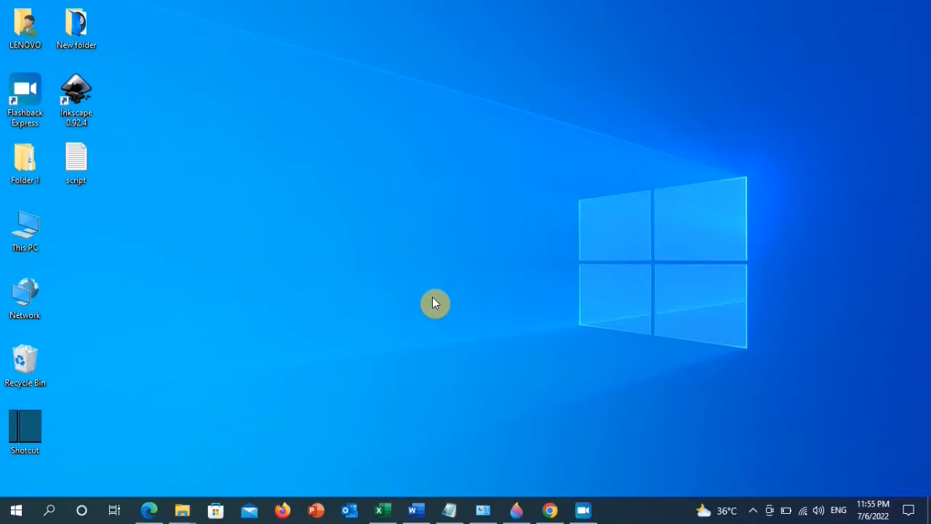
mouse_move(478, 306)
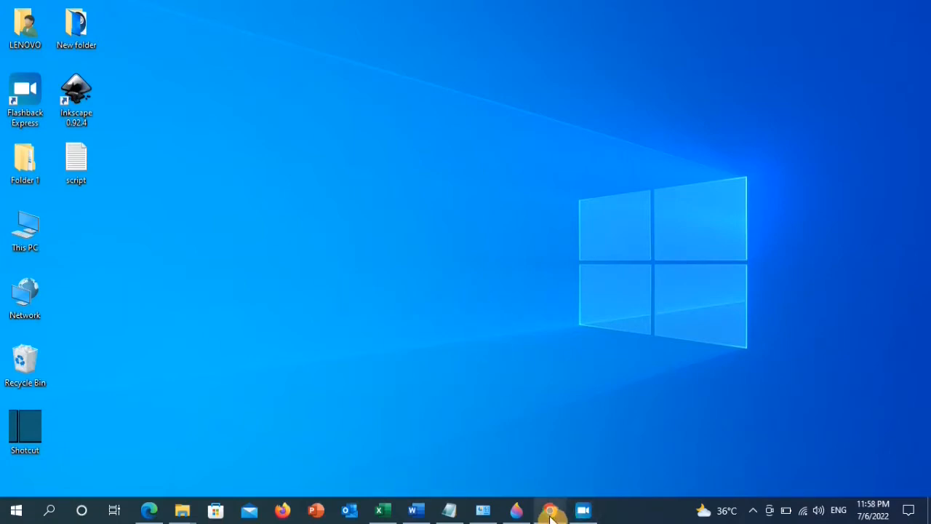
- Launch Chrome and search Google for 'directx end user runtime web installer'
left_click(551, 509)
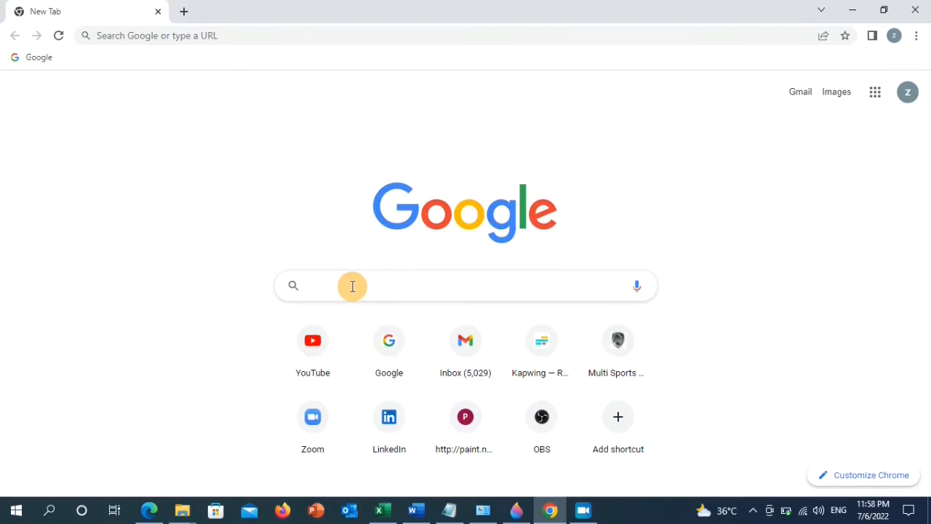
type("directx end user web installer")
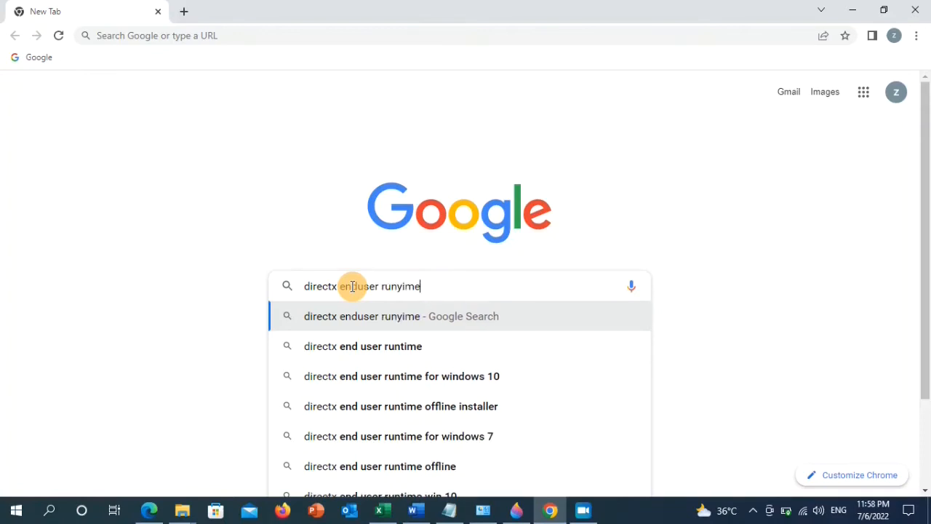
type("web")
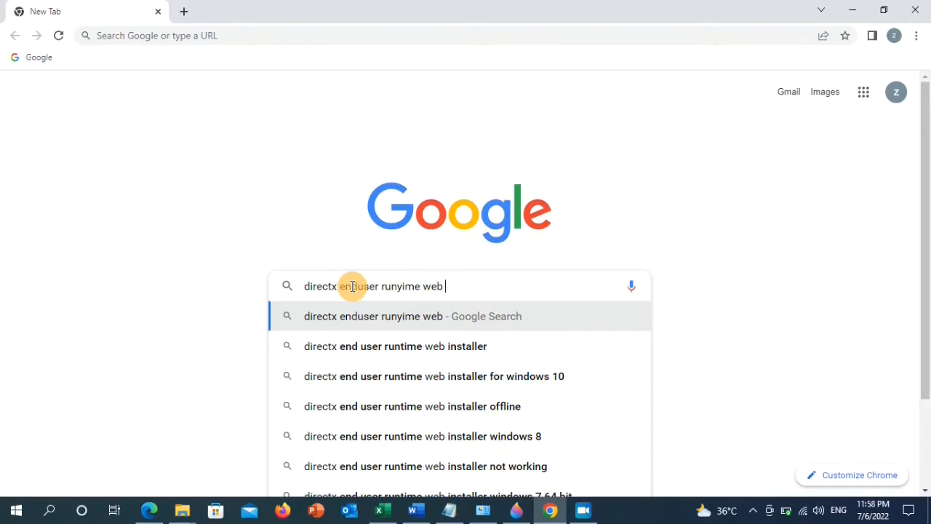
left_click(396, 346)
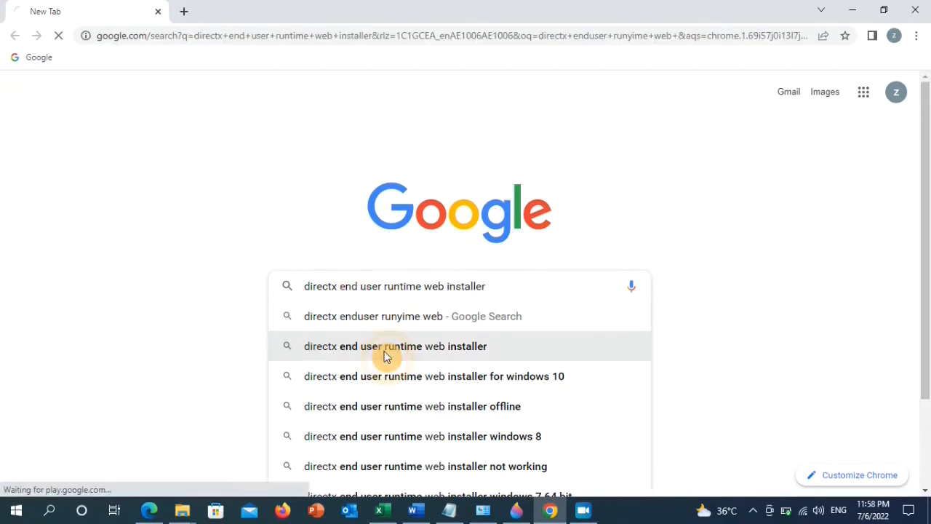
left_click(396, 346)
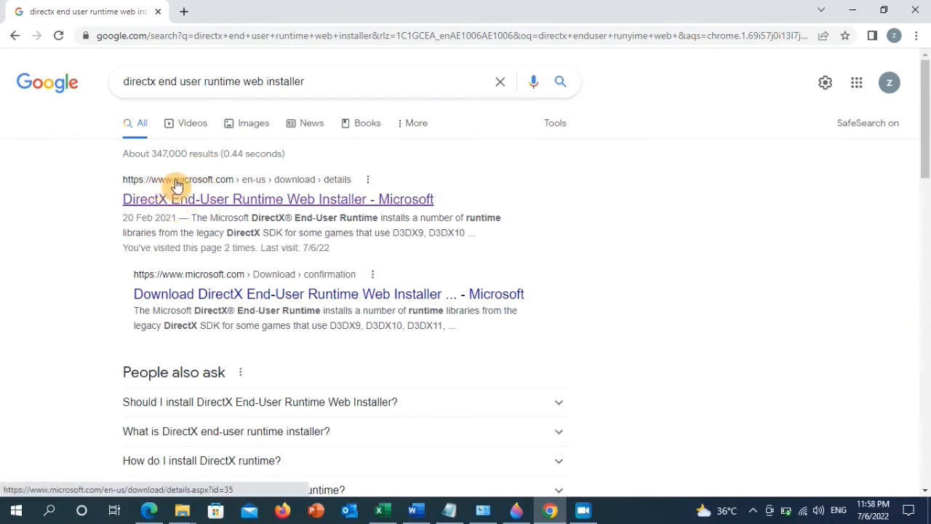
mouse_move(181, 212)
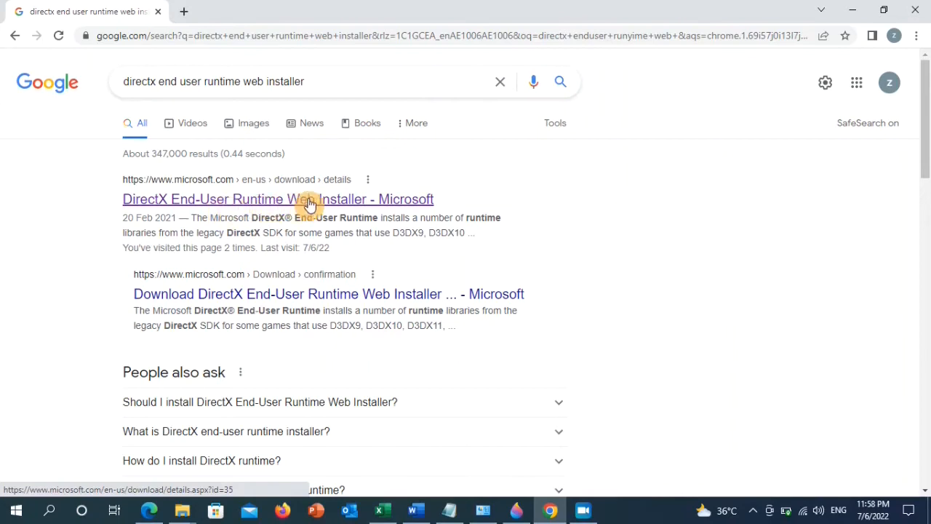
- Download dxwebsetup (1).exe from Microsoft's DirectX page and launch its setup wizard
left_click(278, 198)
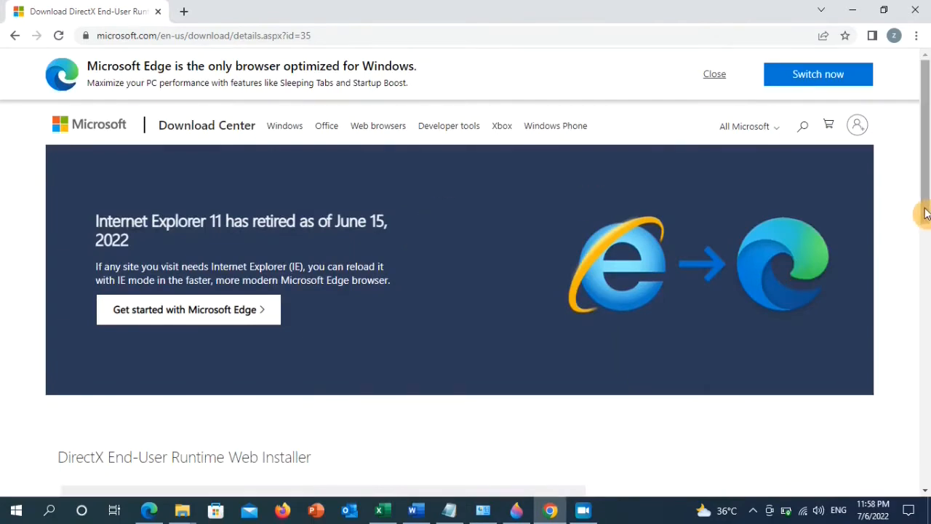
scroll("down", 3)
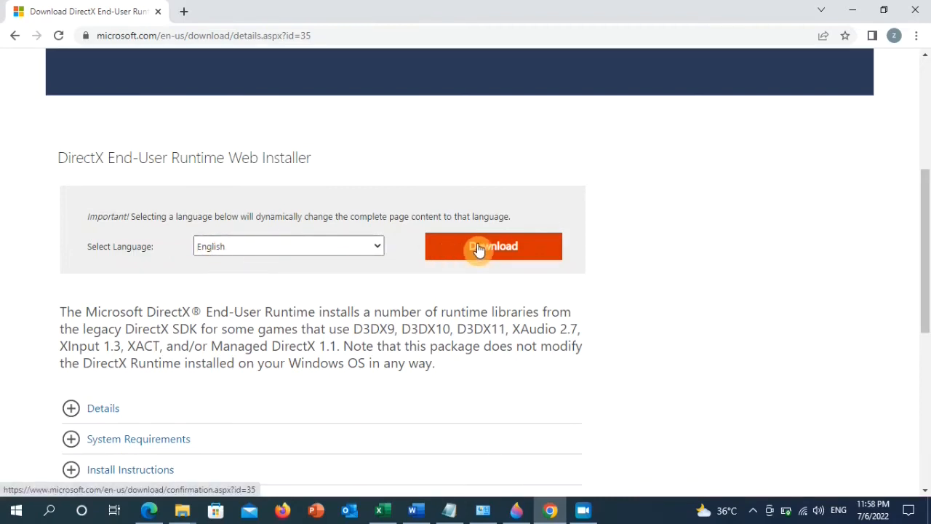
left_click(493, 246)
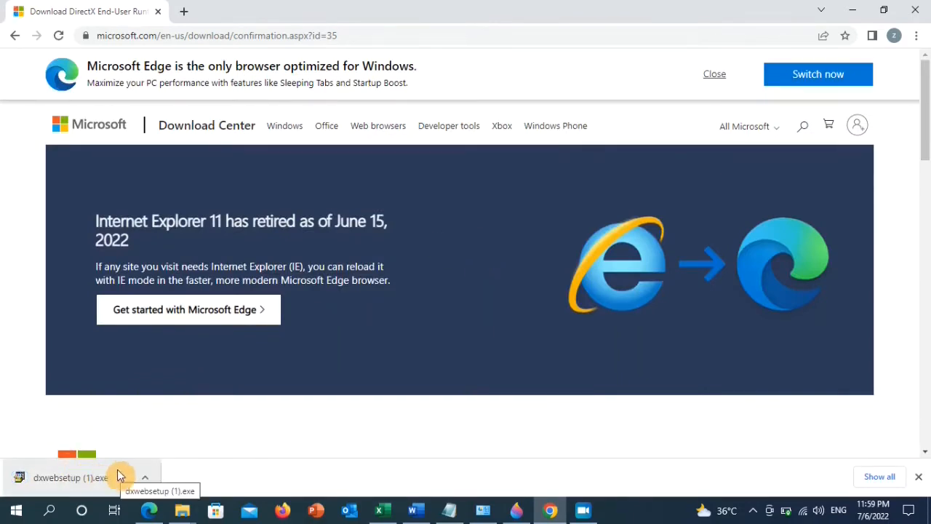
left_click(145, 477)
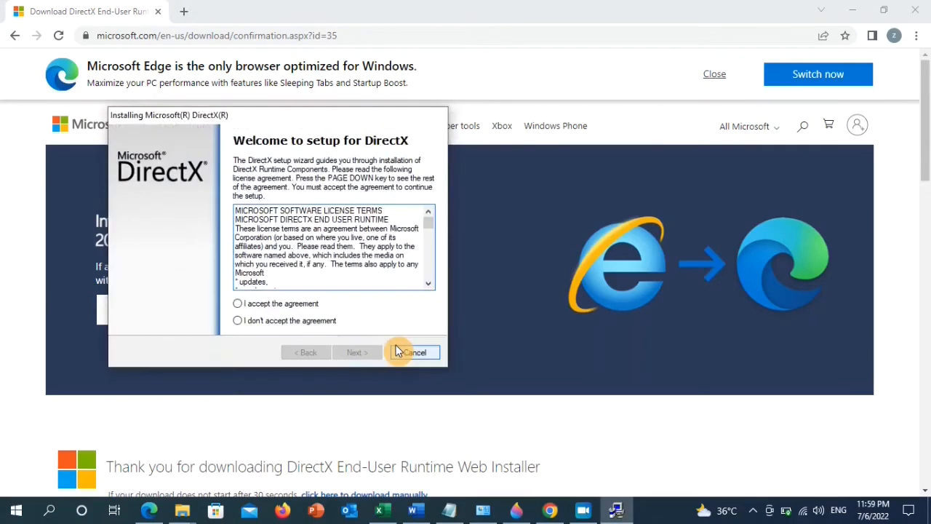
- Accept the DirectX license, leave the Bing Bar unticked, complete setup and finish the wizard
left_click(237, 304)
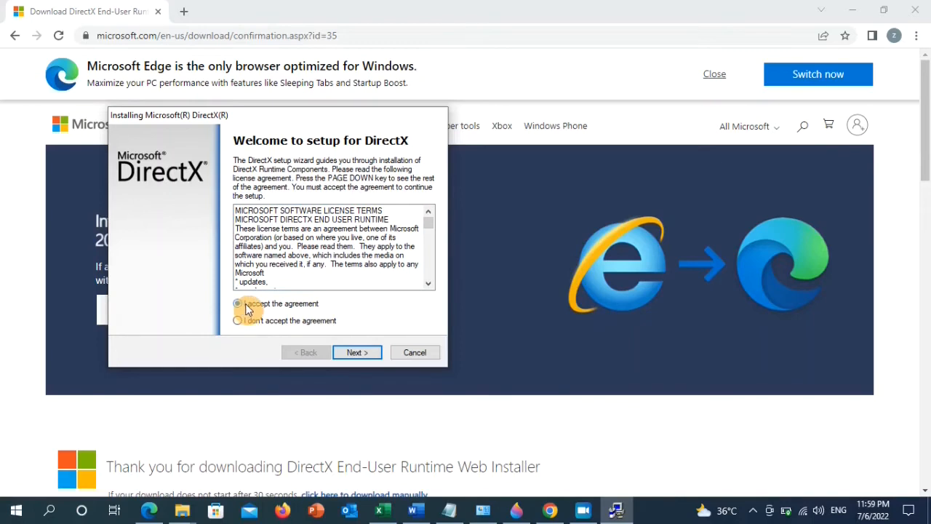
left_click(356, 352)
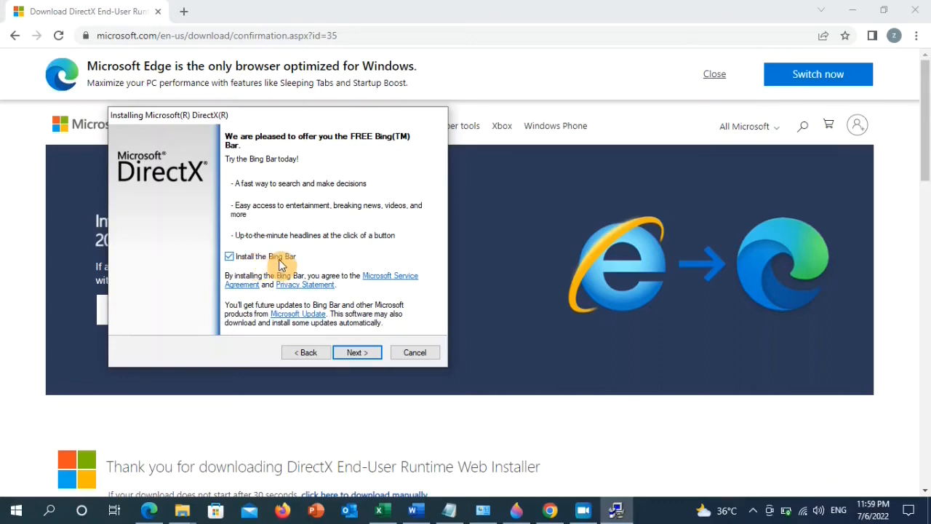
left_click(230, 256)
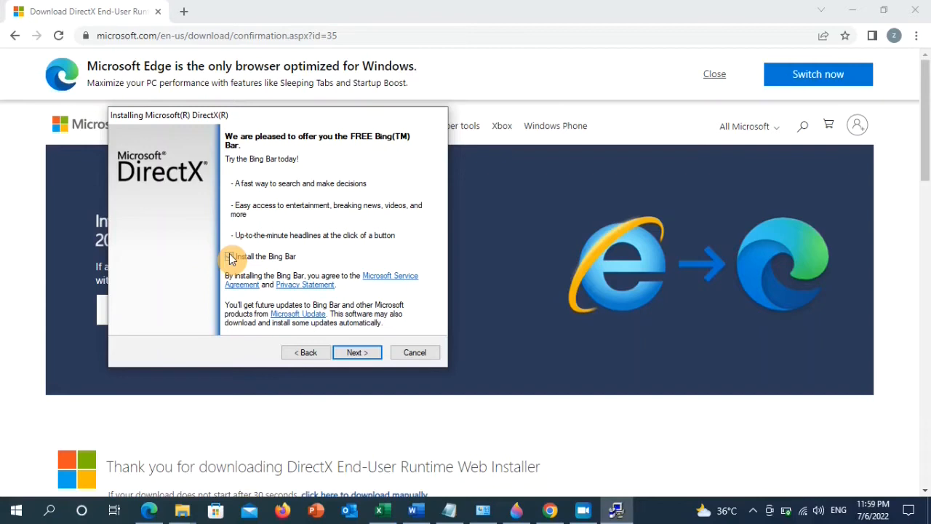
left_click(230, 256)
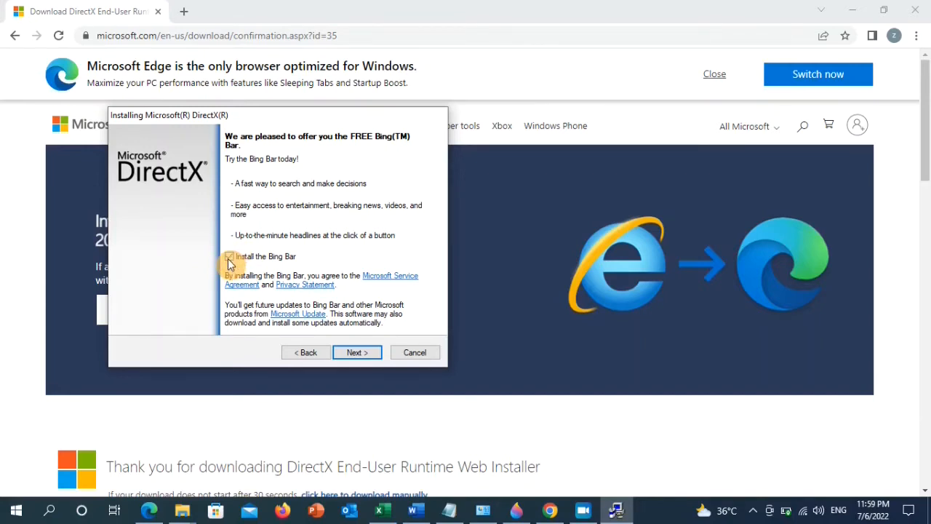
left_click(230, 256)
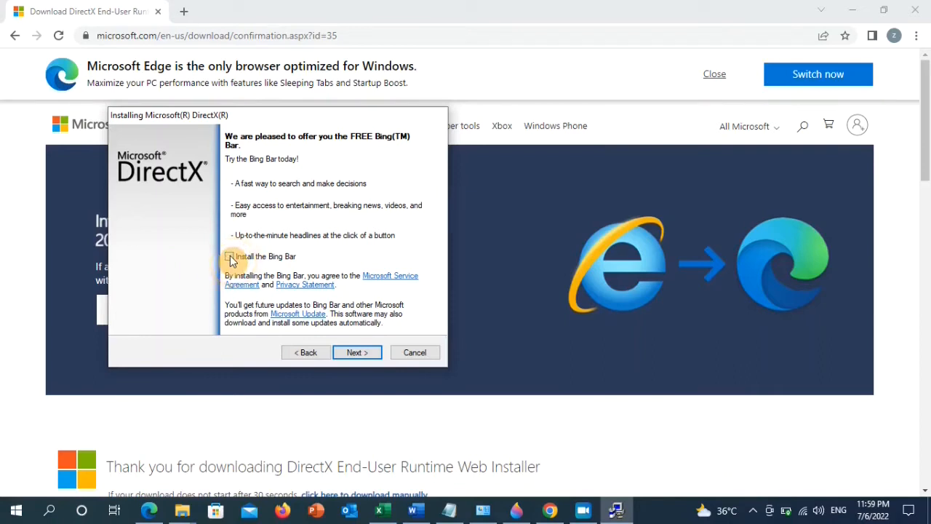
left_click(230, 257)
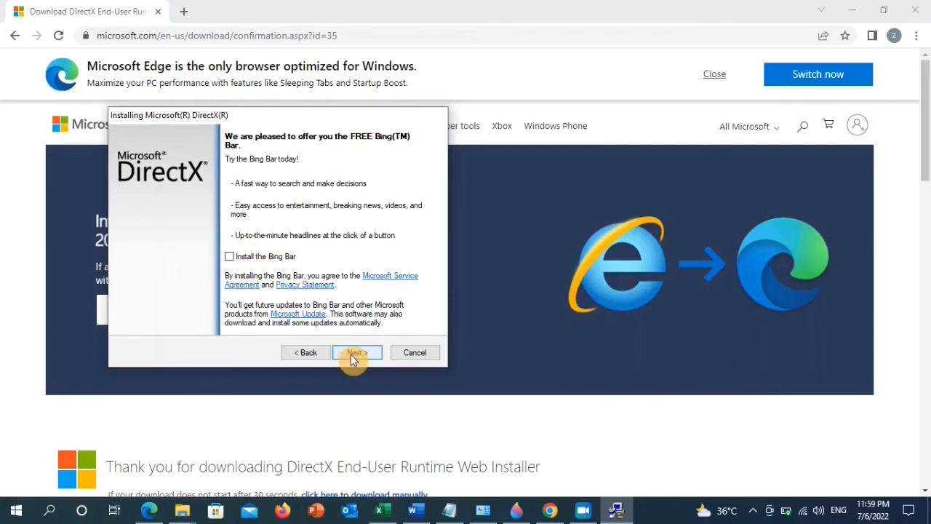
left_click(355, 352)
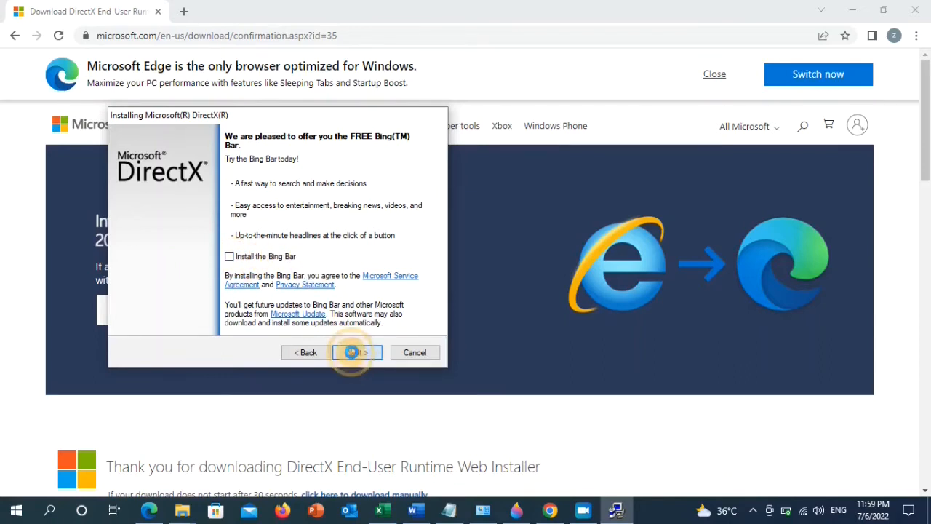
left_click(355, 353)
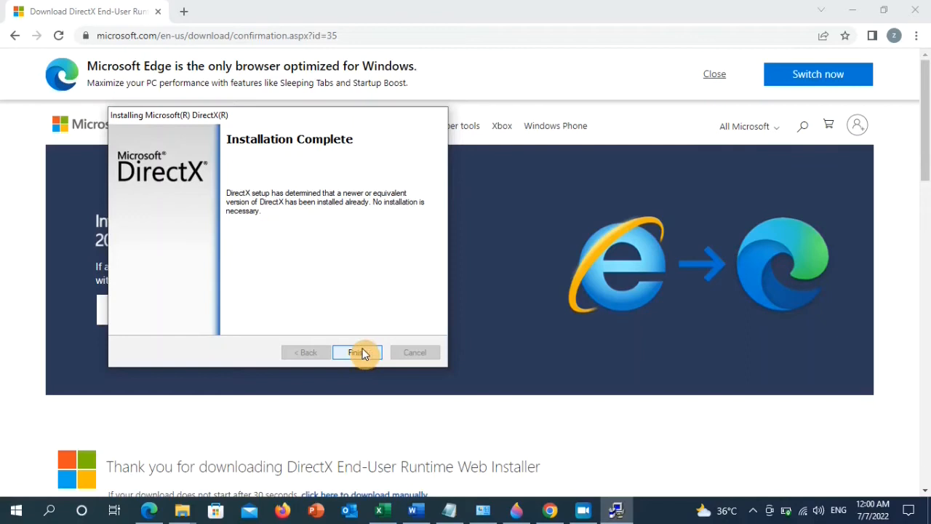
left_click(358, 353)
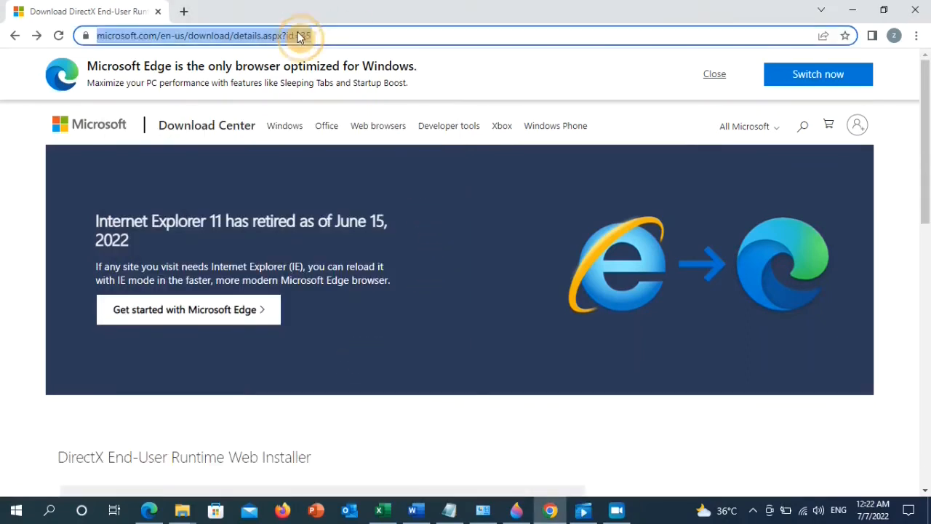
- Search Google for '.net framework' and scroll to the dotnet.microsoft.com download result
type("google.com")
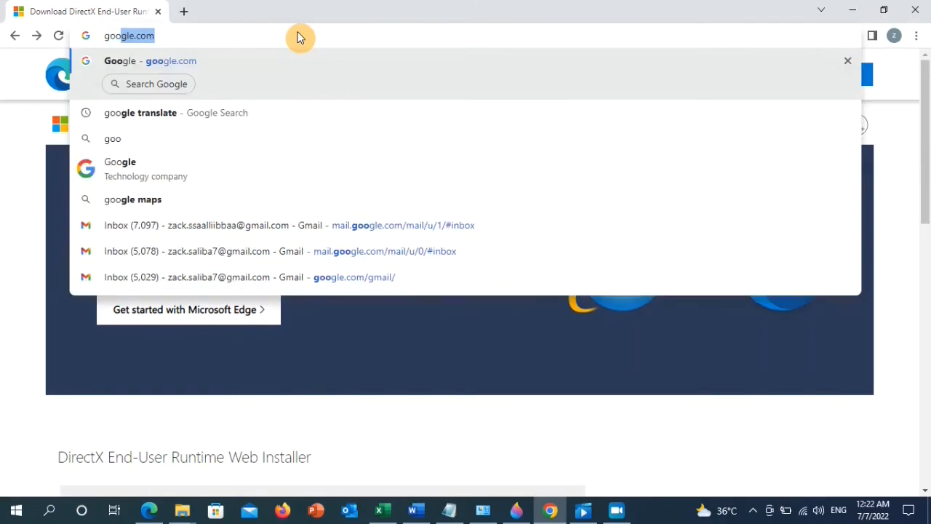
mouse_move(297, 69)
type(".net fra")
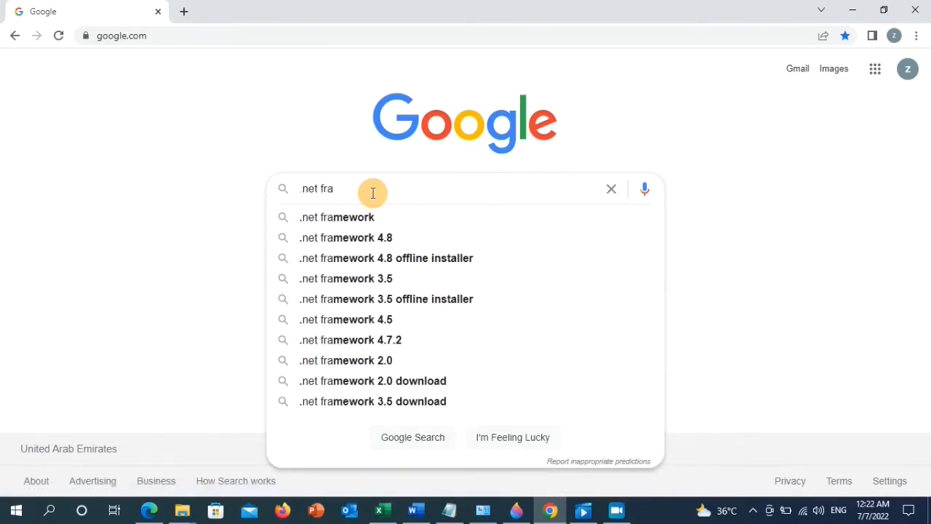
left_click(336, 216)
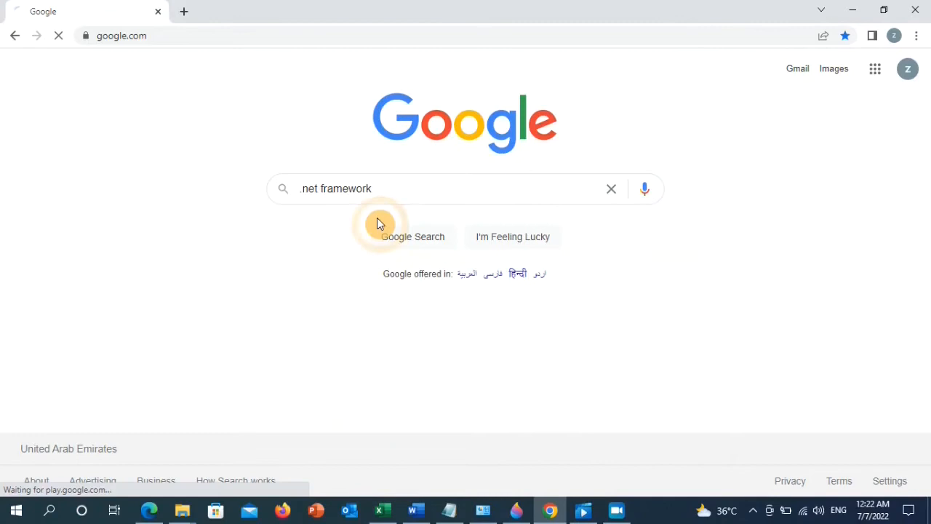
left_click(413, 235)
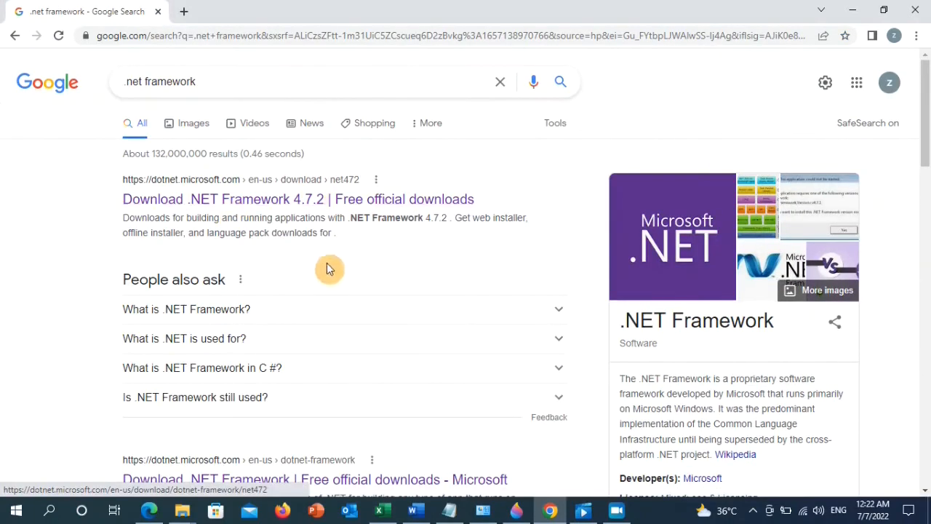
scroll("down", 3)
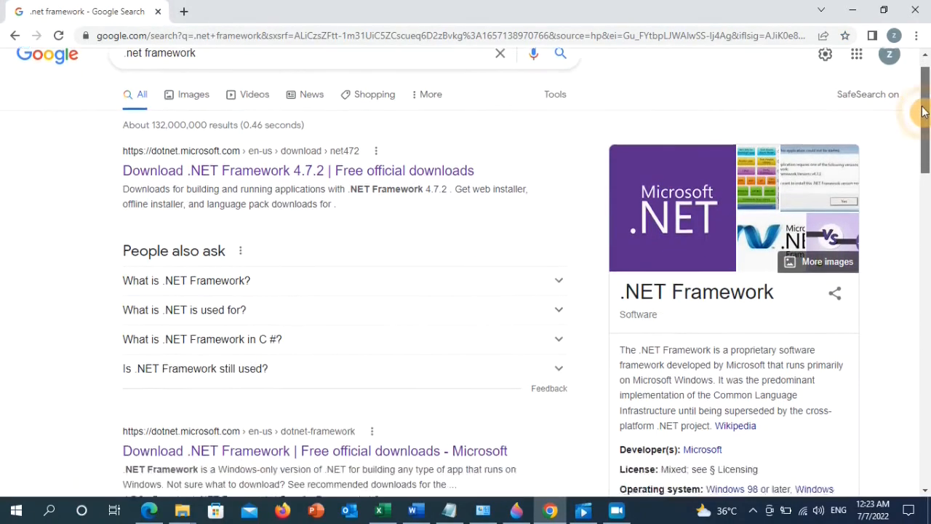
scroll("down", 3)
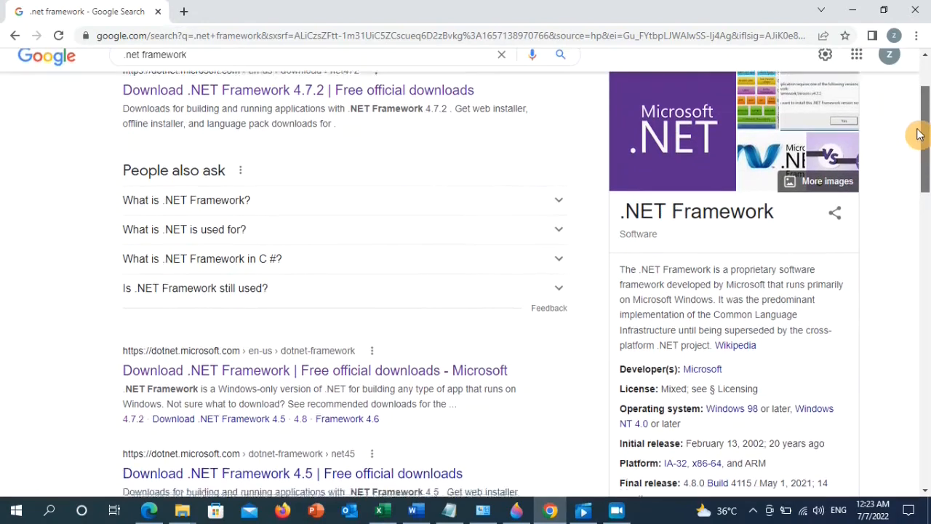
scroll("down", 3)
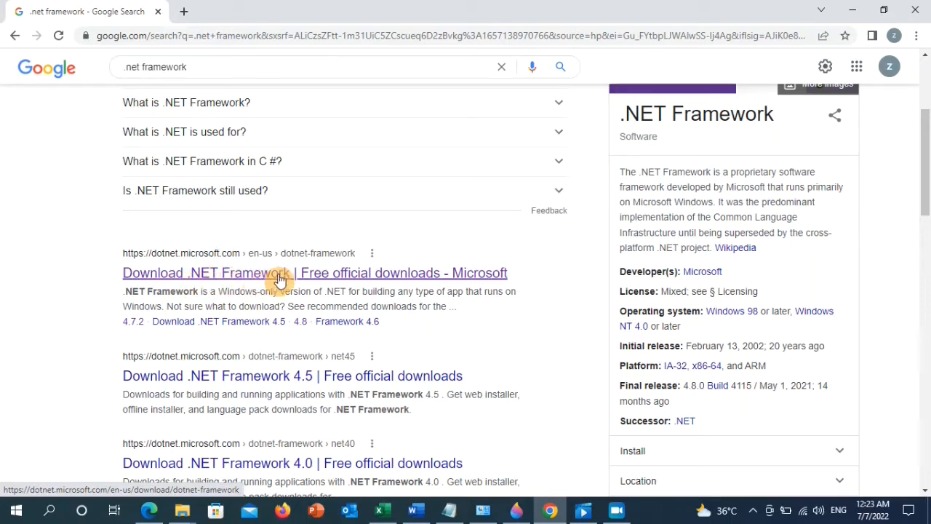
mouse_move(463, 235)
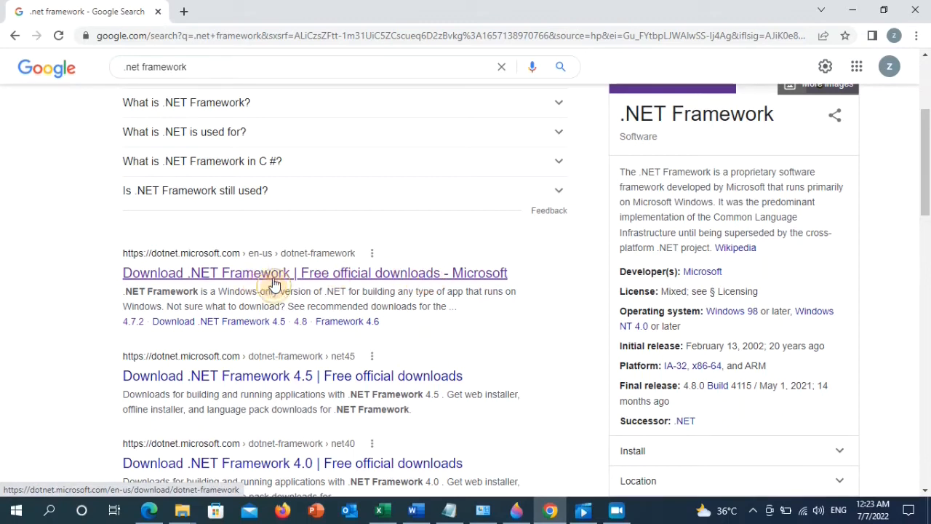
- Download the .NET Framework 4.8 Runtime web installer from Microsoft's site and launch it
left_click(314, 272)
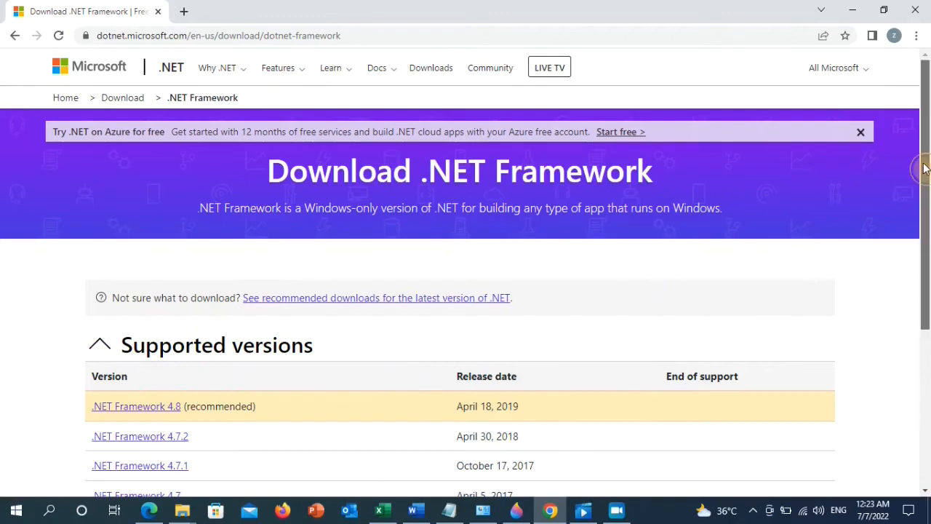
scroll("down", 3)
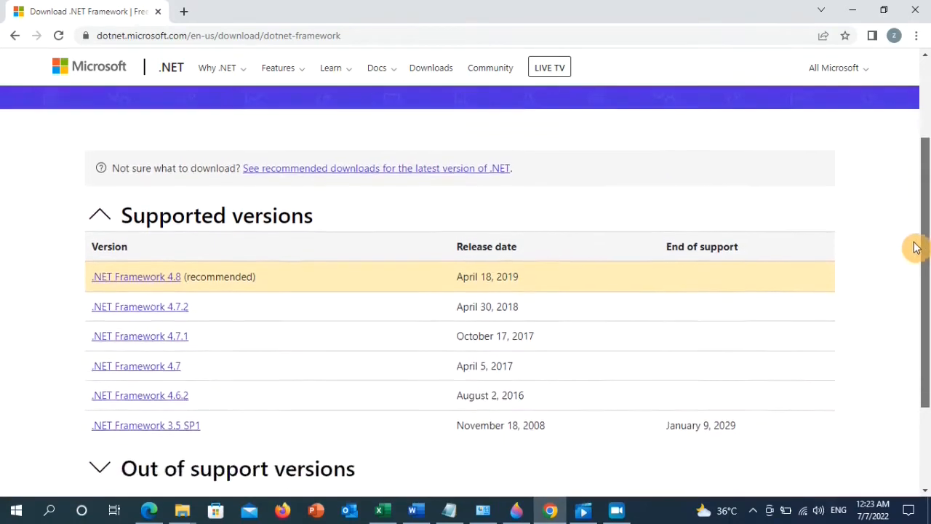
scroll("down", 3)
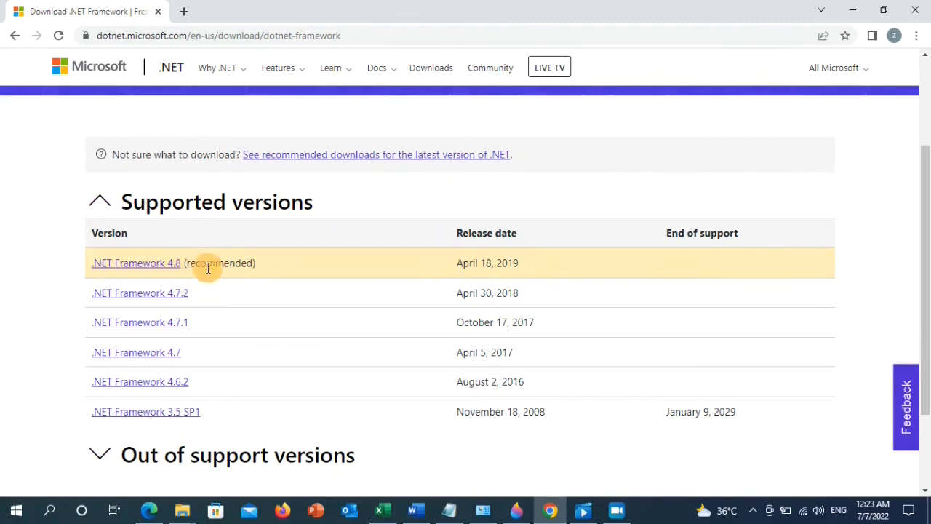
mouse_move(201, 262)
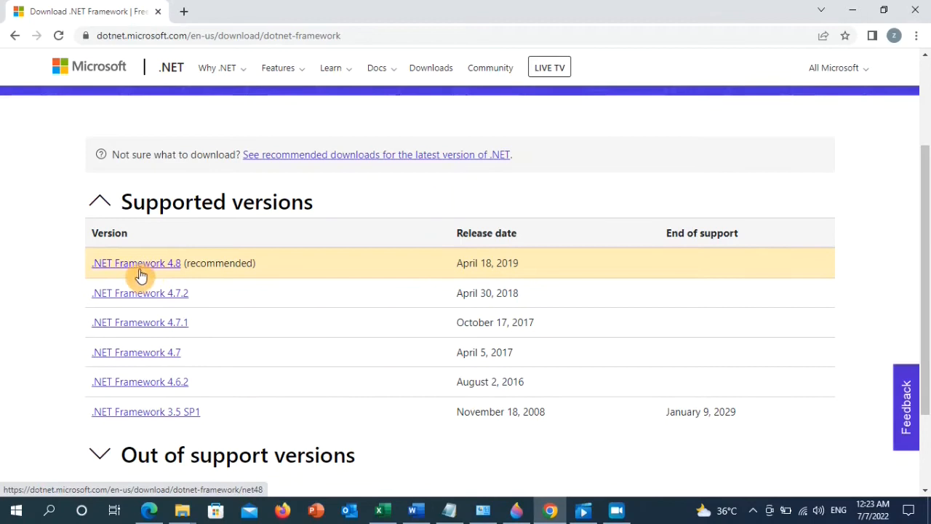
mouse_move(171, 269)
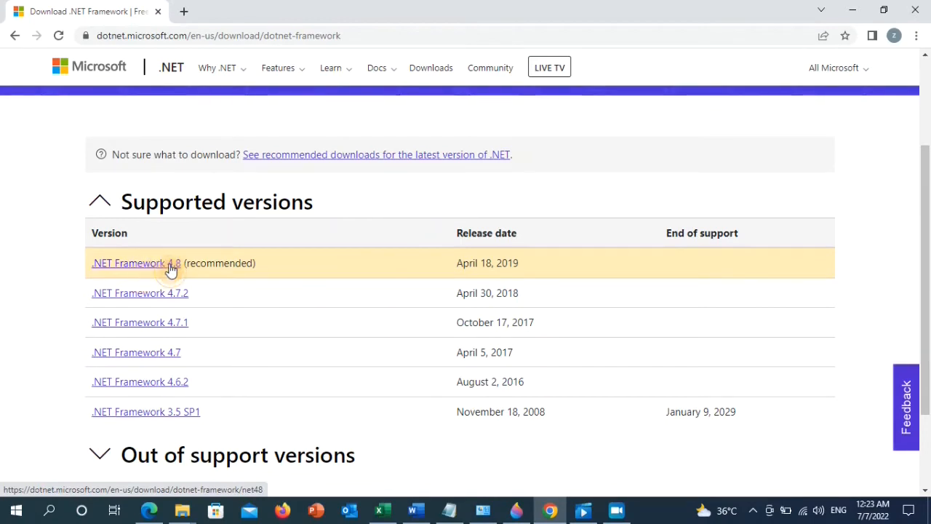
left_click(137, 262)
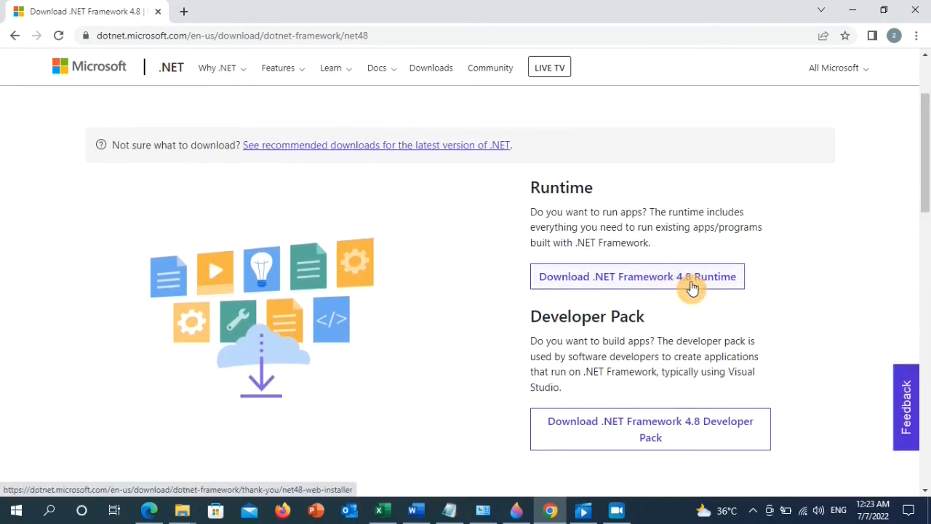
left_click(638, 276)
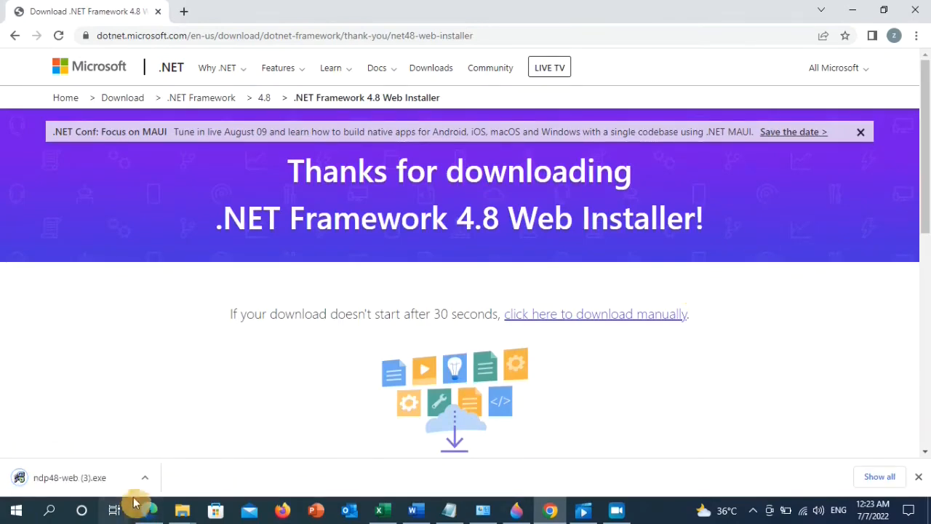
left_click(145, 478)
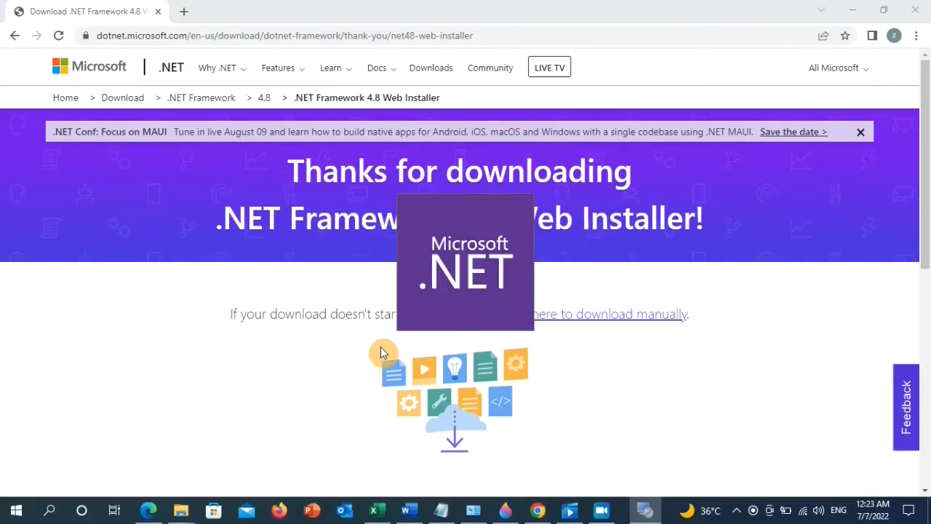
mouse_move(414, 329)
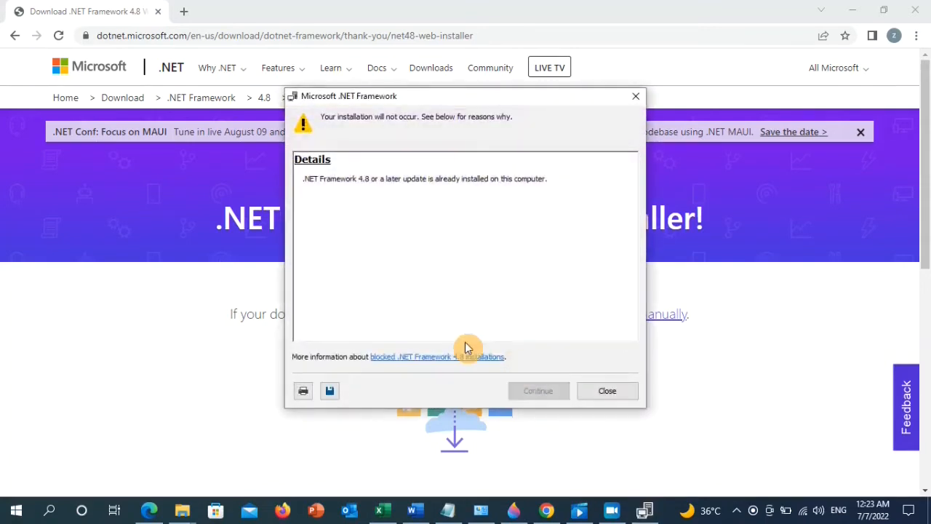
mouse_move(364, 131)
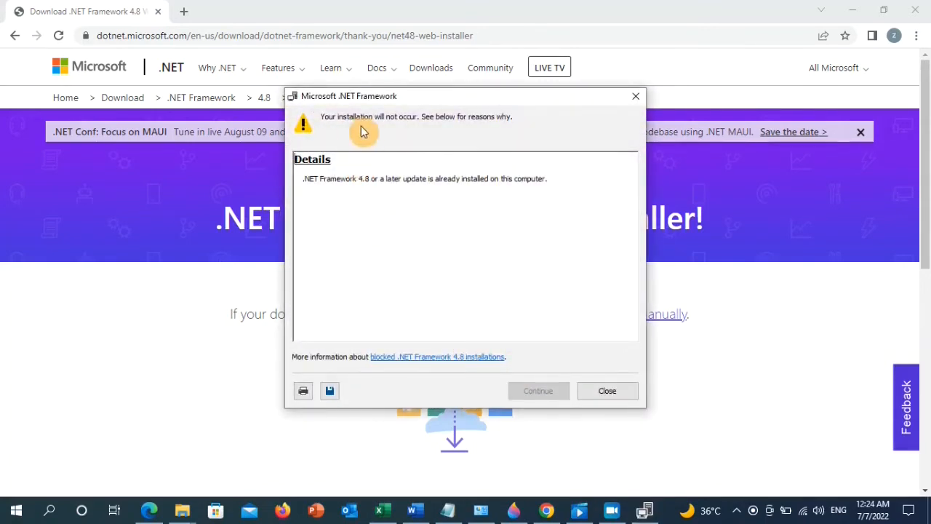
mouse_move(501, 123)
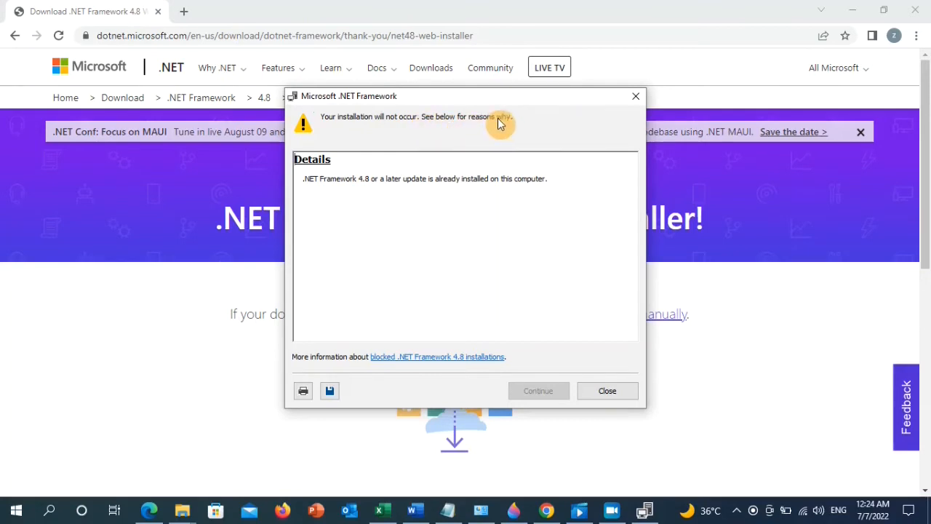
mouse_move(372, 186)
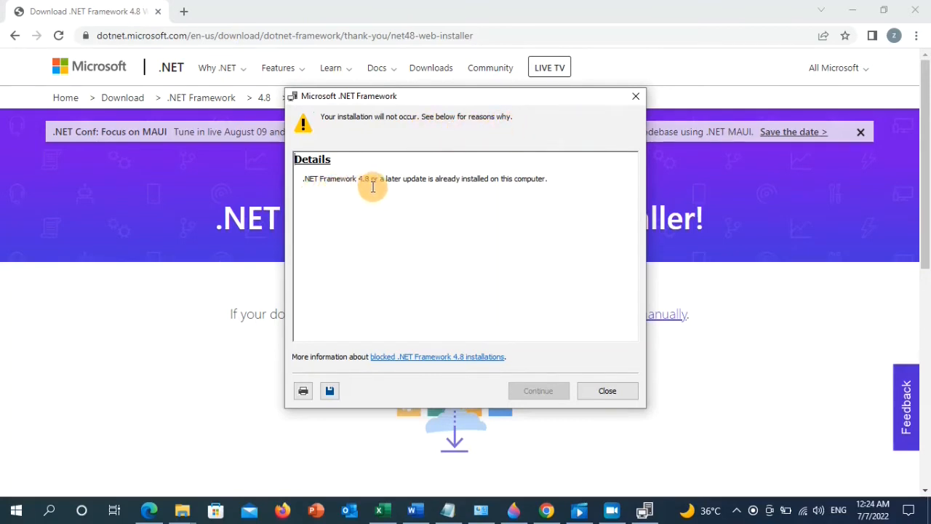
mouse_move(467, 189)
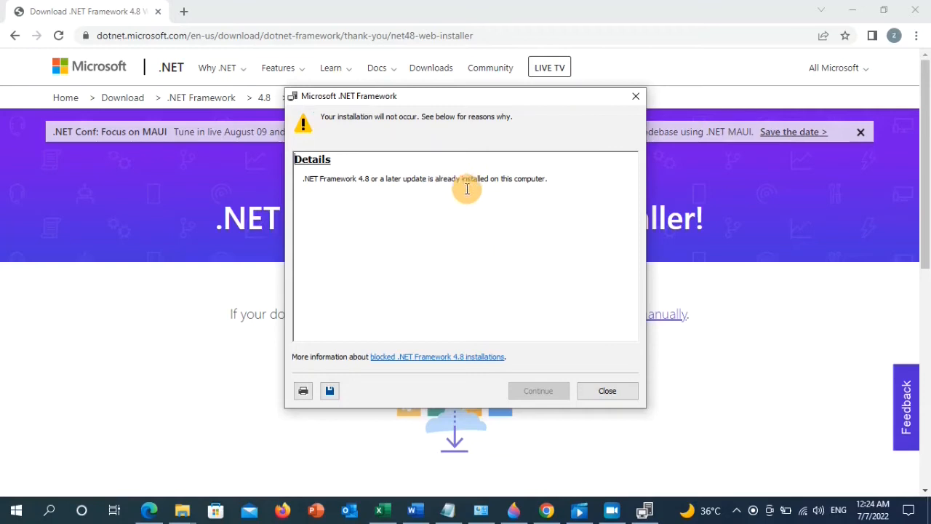
mouse_move(527, 191)
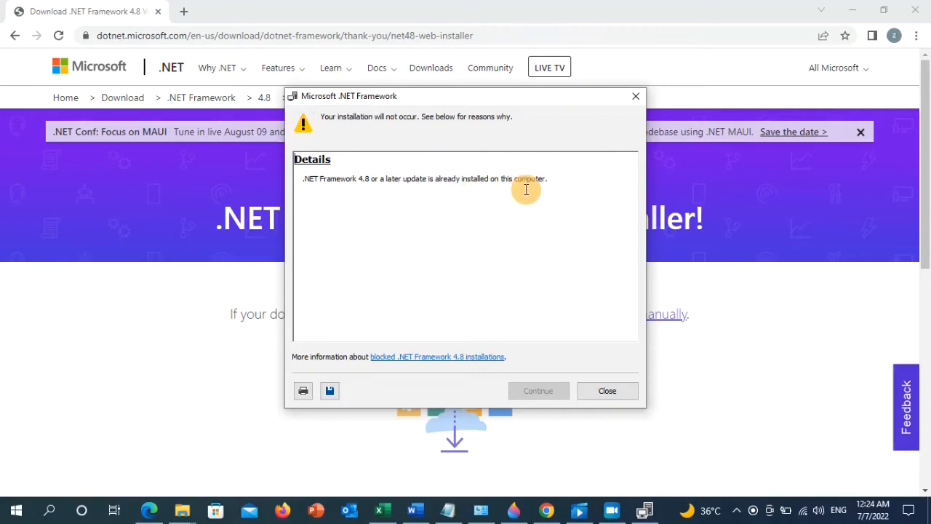
mouse_move(386, 192)
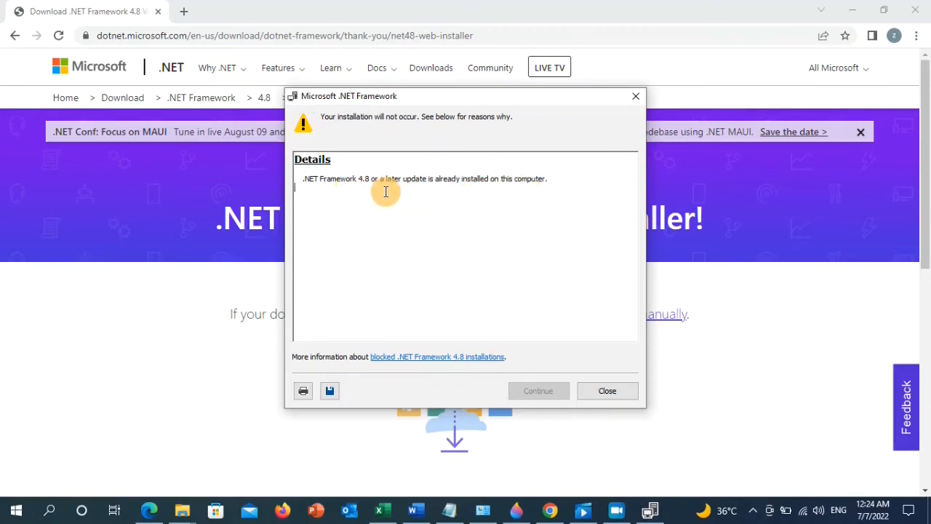
mouse_move(406, 192)
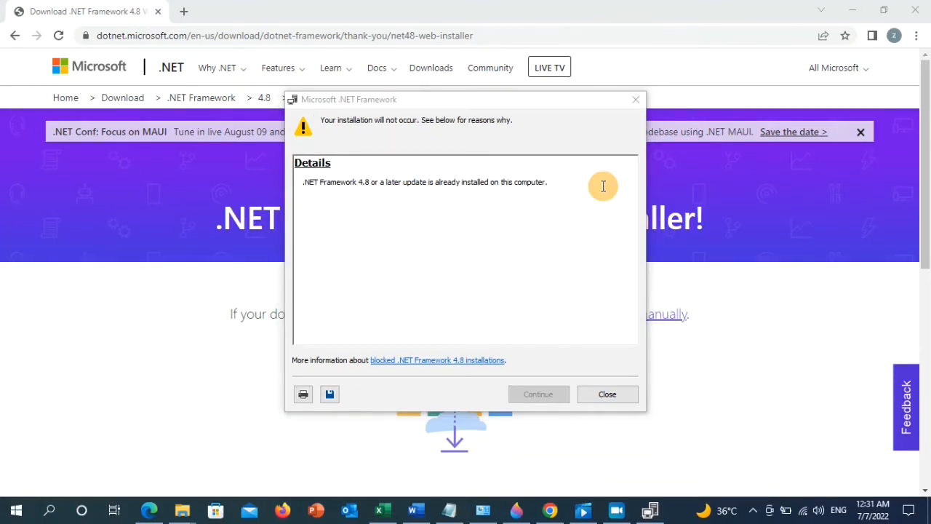
mouse_move(635, 99)
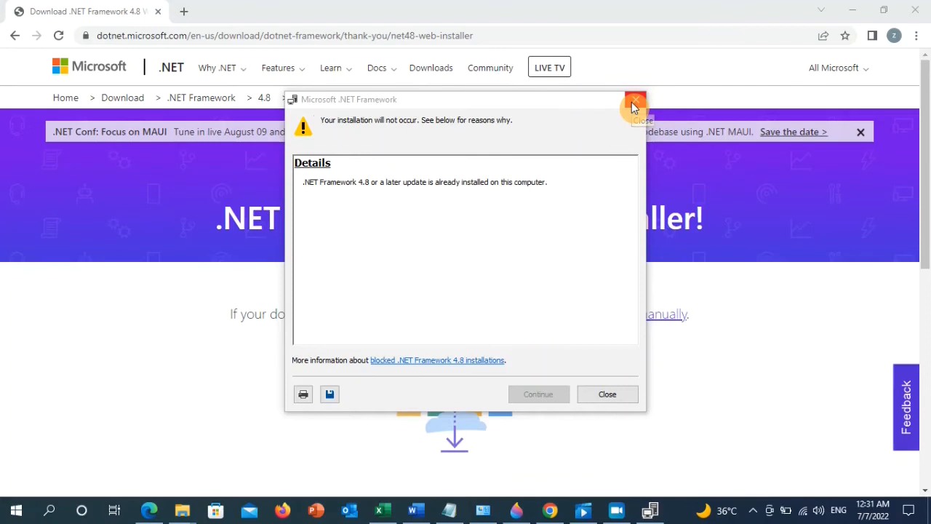
- Dismiss the already-installed .NET message and start a Google search for 'microsoft'
left_click(634, 99)
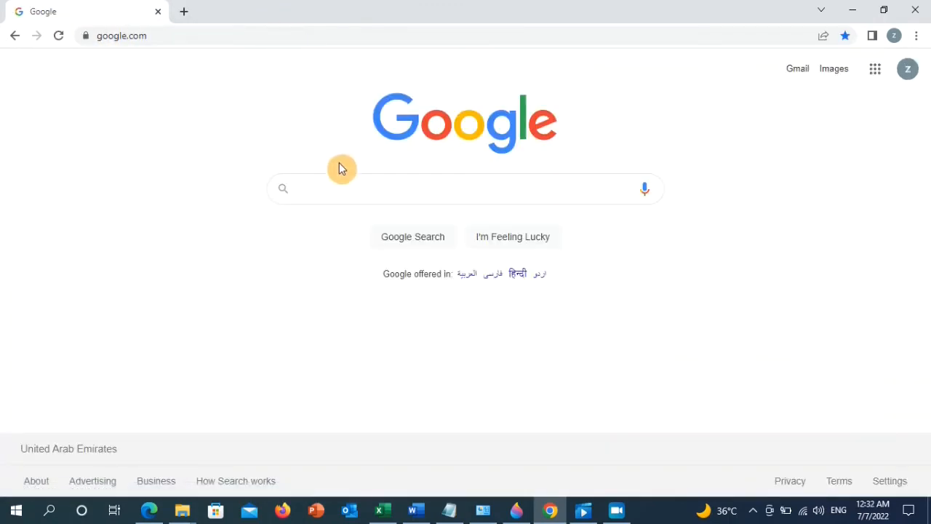
left_click(326, 189)
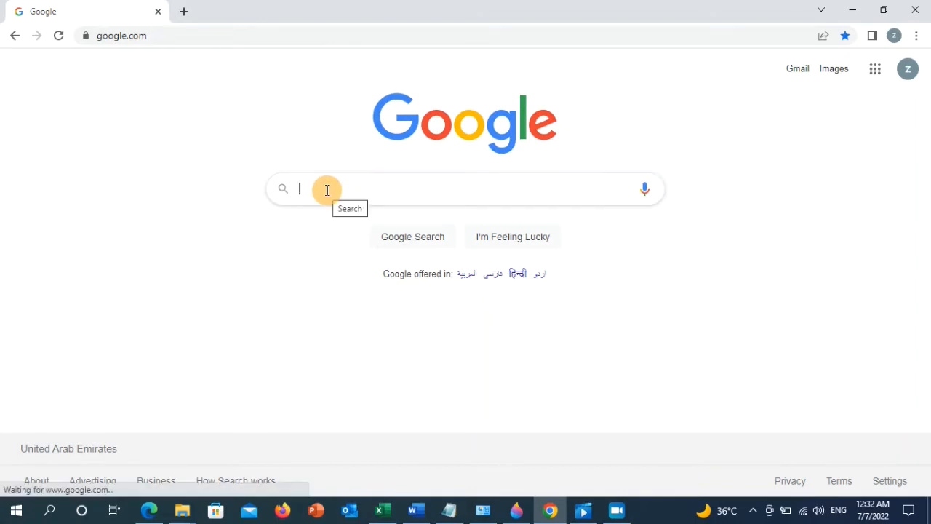
type("microsoft")
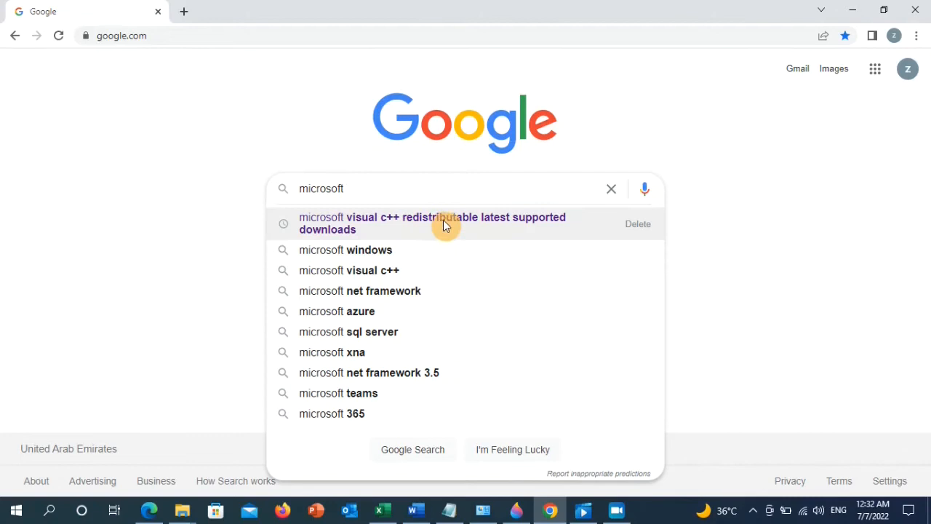
mouse_move(521, 224)
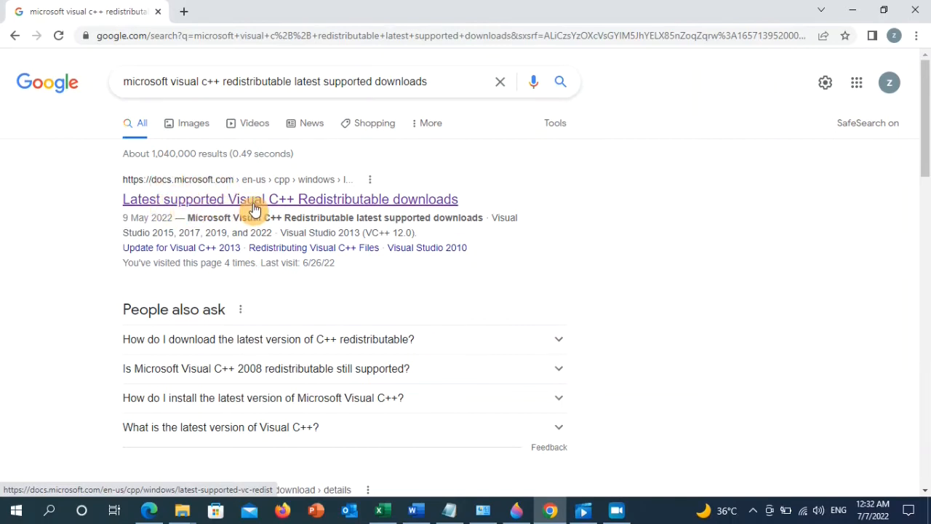
mouse_move(297, 210)
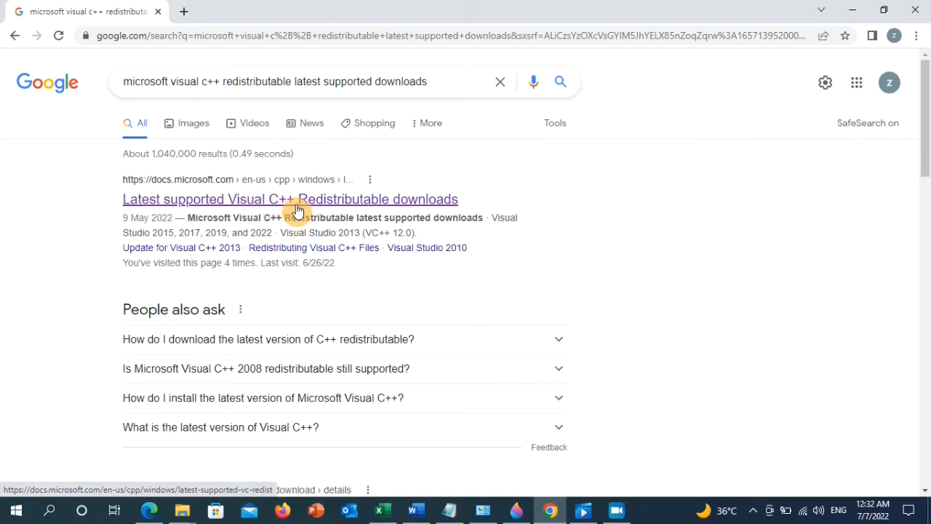
mouse_move(377, 207)
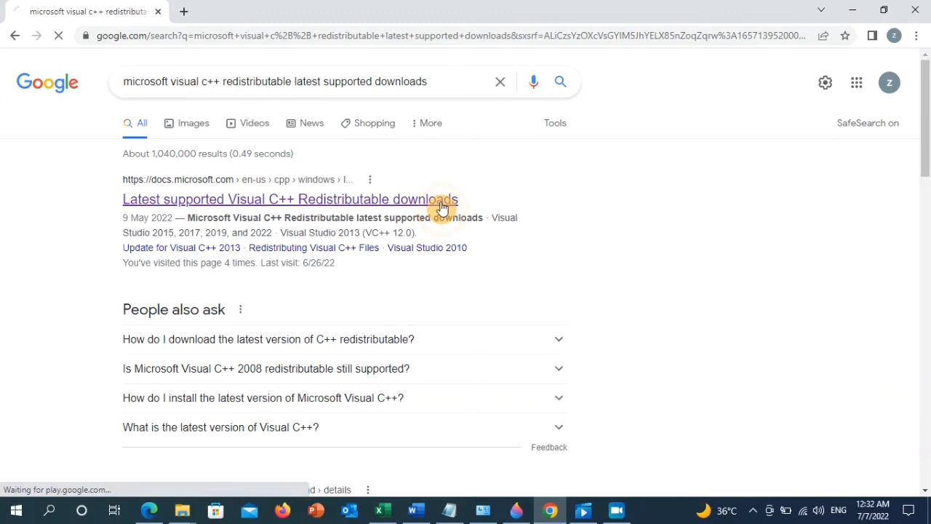
- View the Latest supported Visual C++ Redistributable downloads page and its vc_redist link table
left_click(289, 198)
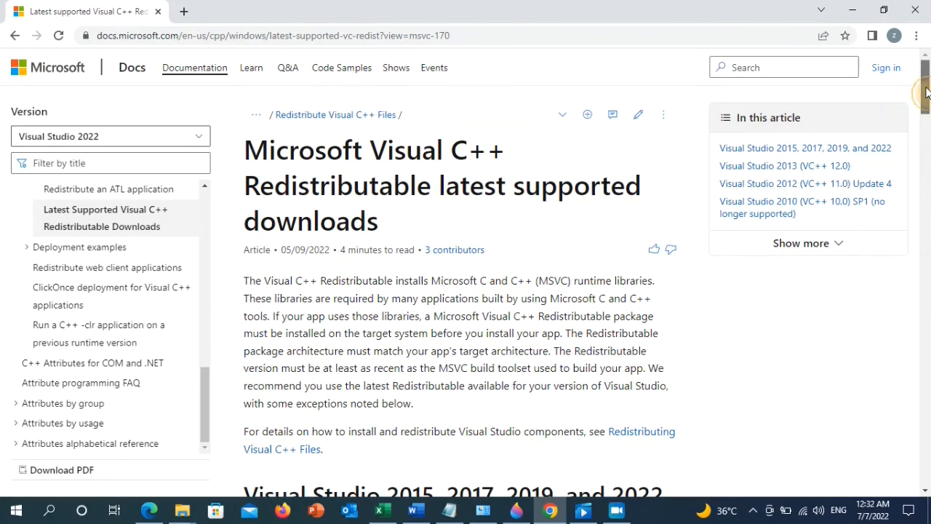
scroll("down", 3)
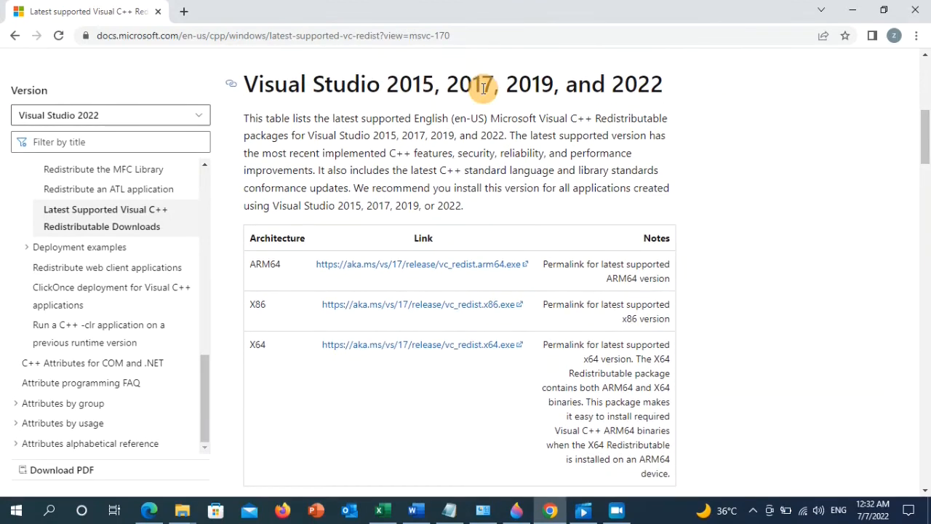
mouse_move(361, 140)
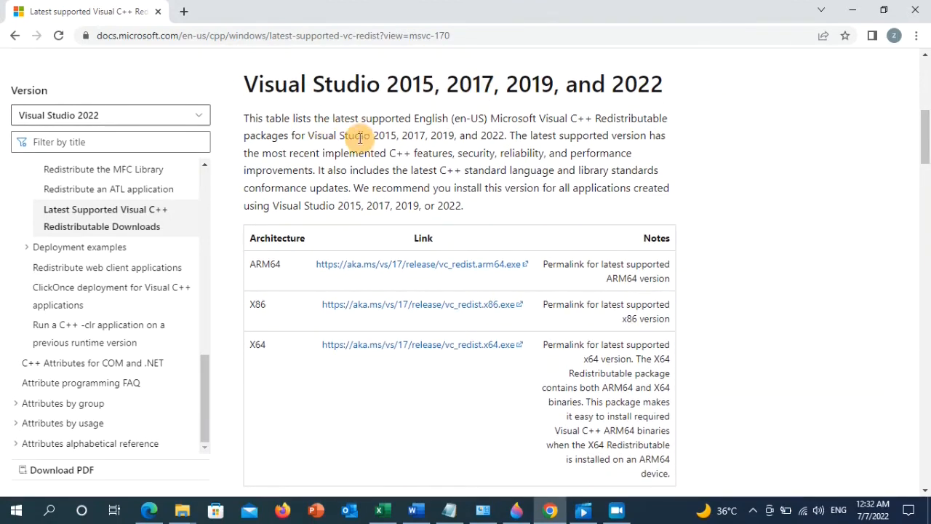
mouse_move(402, 150)
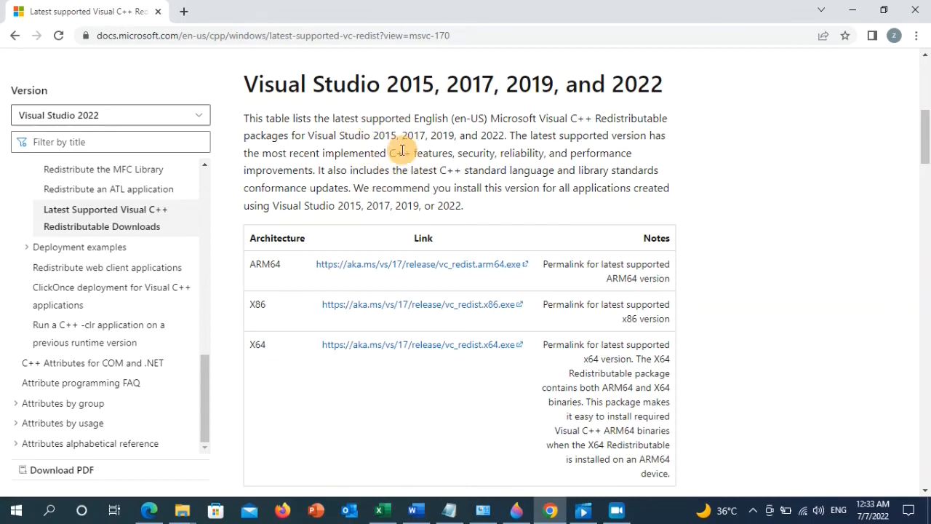
mouse_move(297, 305)
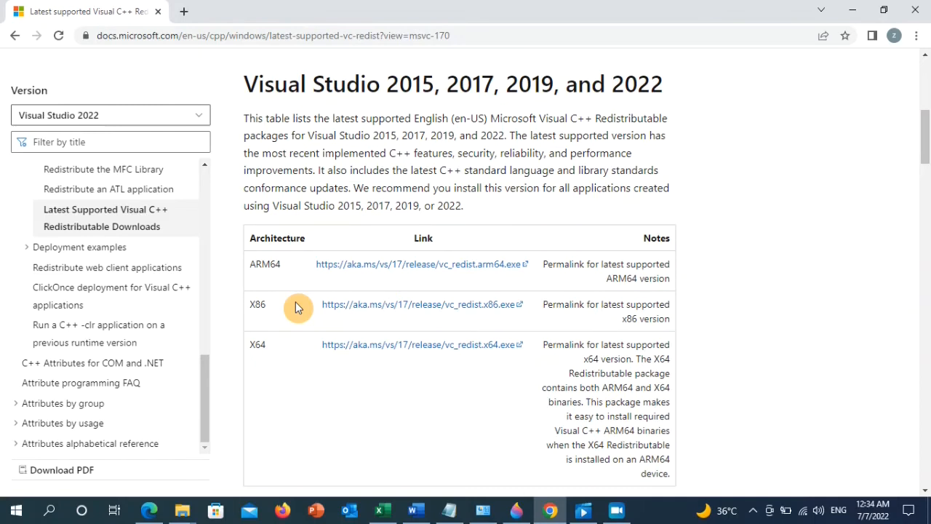
mouse_move(280, 311)
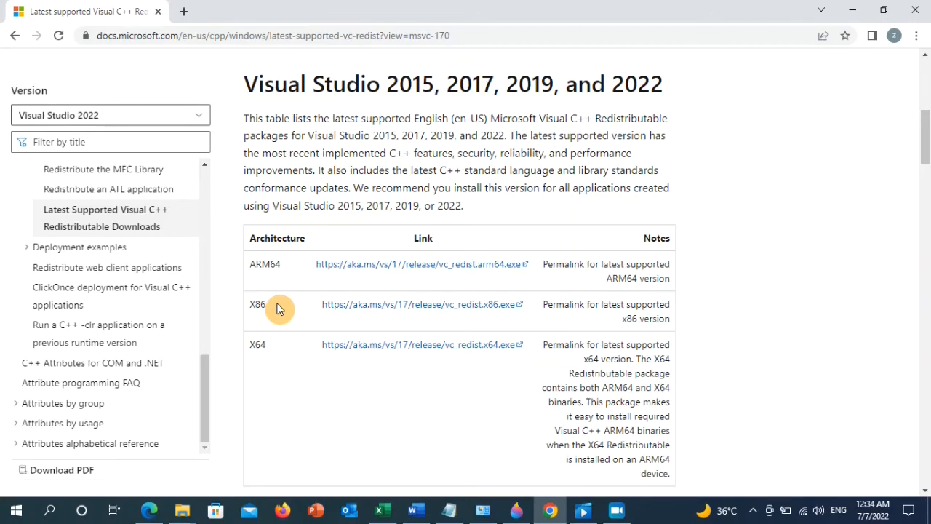
mouse_move(285, 329)
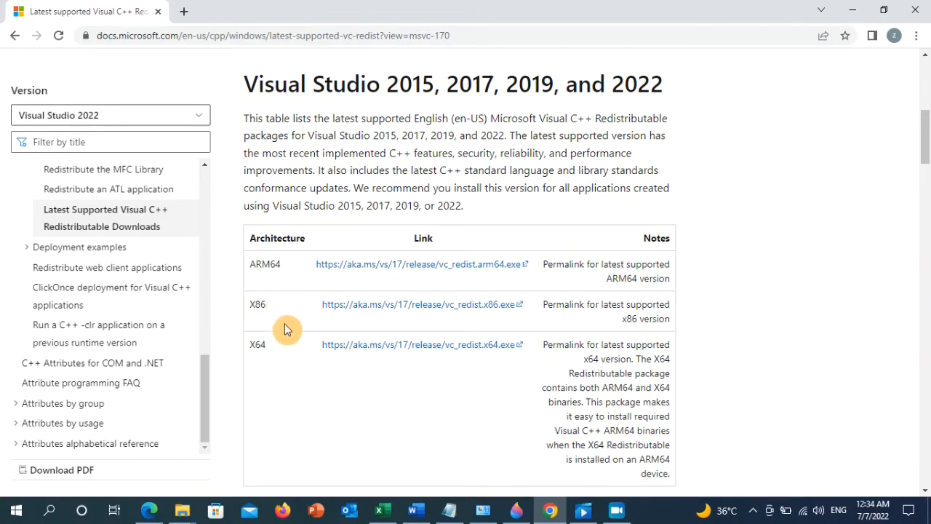
mouse_move(290, 358)
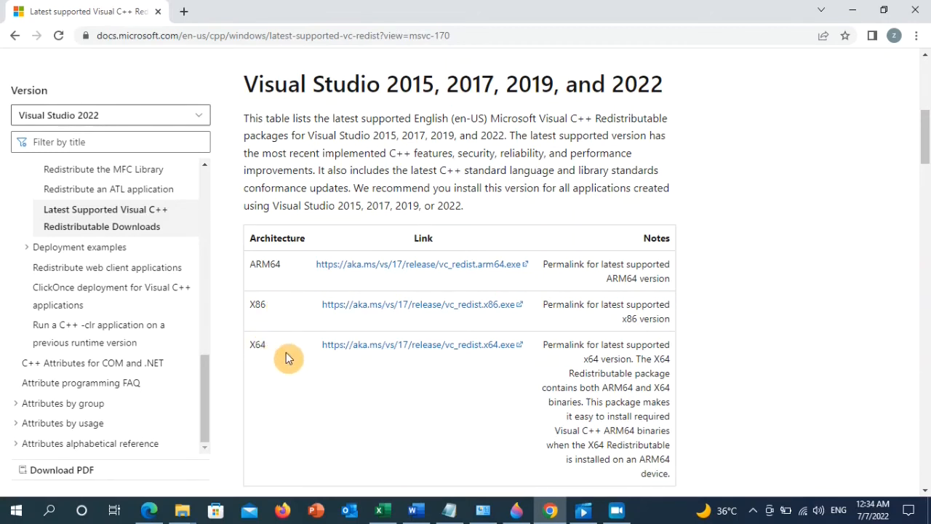
mouse_move(422, 304)
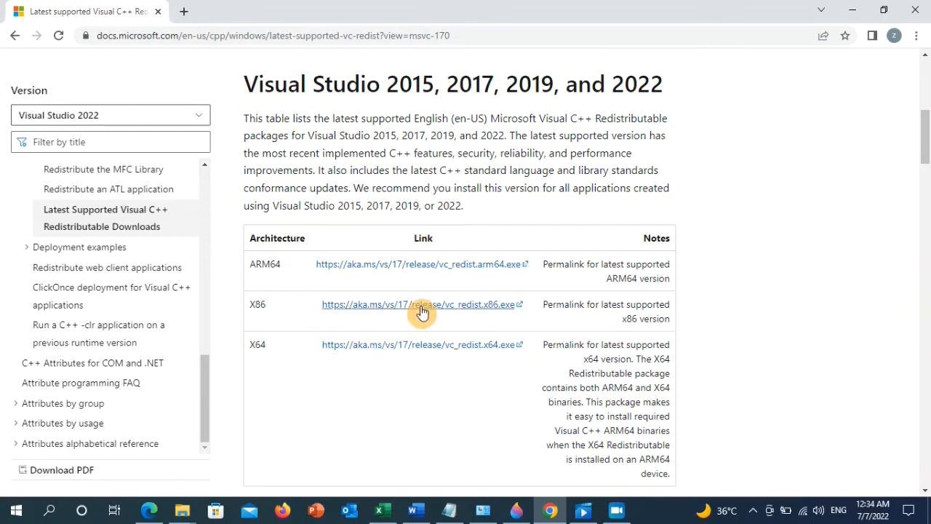
mouse_move(399, 307)
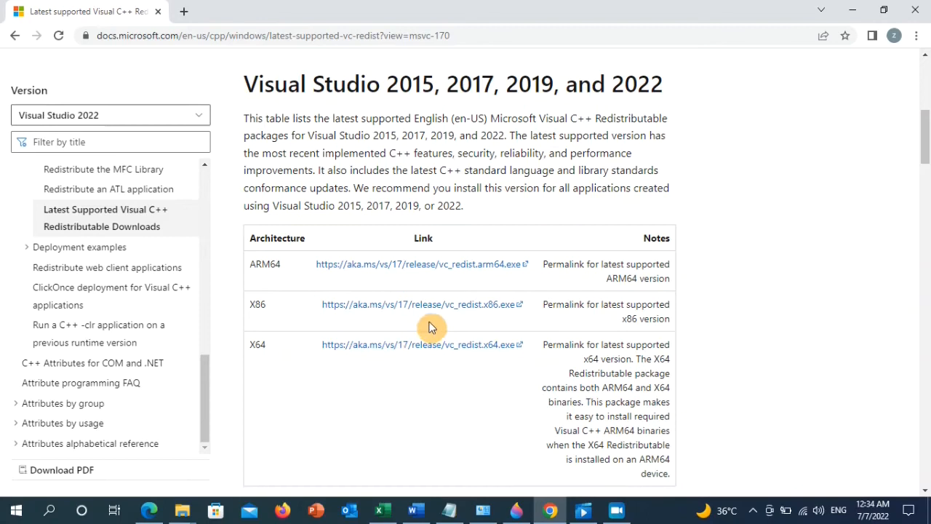
mouse_move(439, 318)
type("remove")
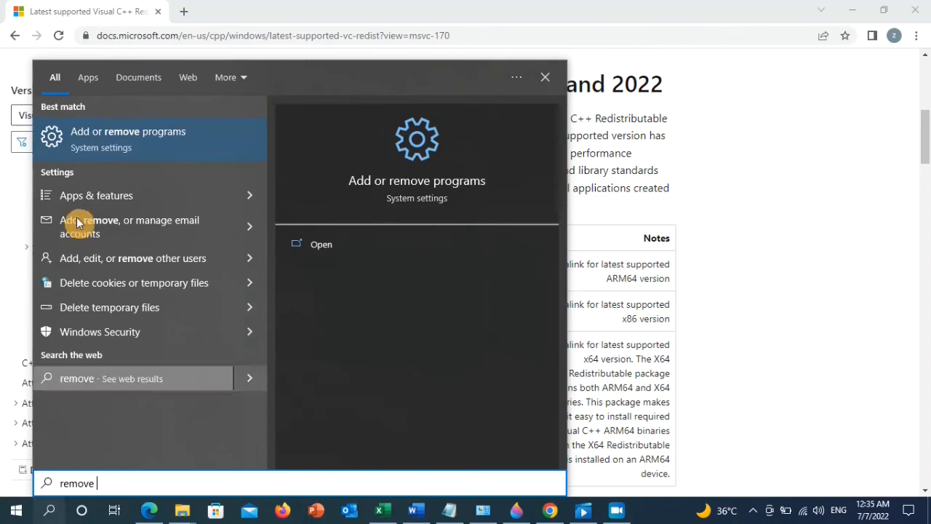
mouse_move(148, 143)
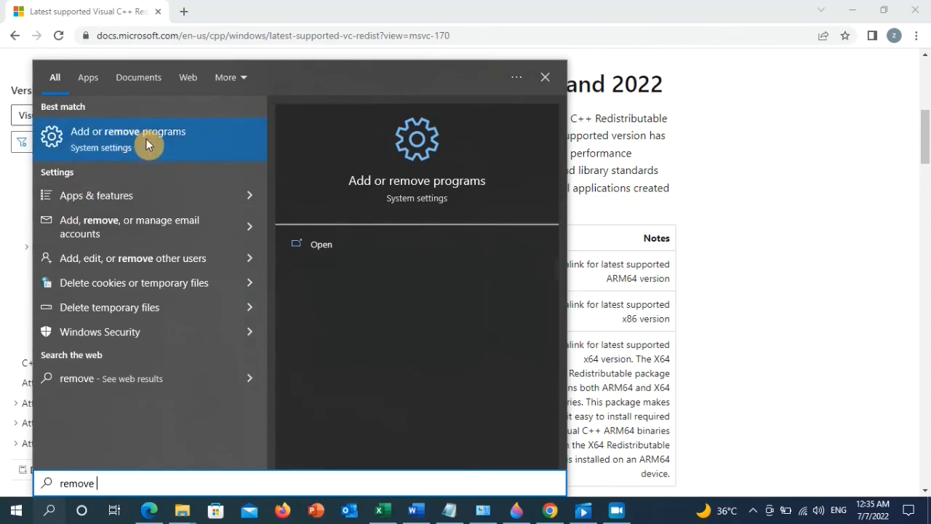
- Launch 'Add or remove programs' from the Windows Search results for 'remove'
left_click(128, 138)
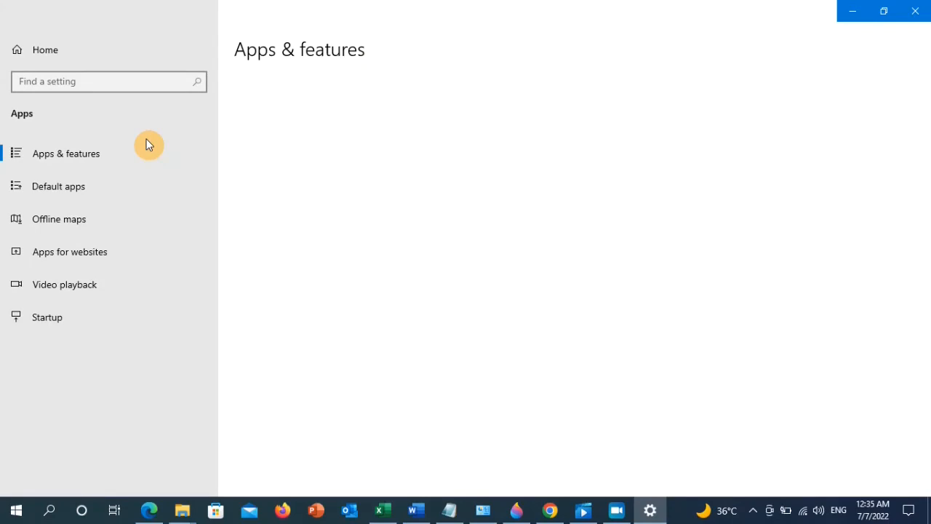
- Browse the Apps & features list including Feedback Hub, then close Settings to the desktop
left_click(67, 152)
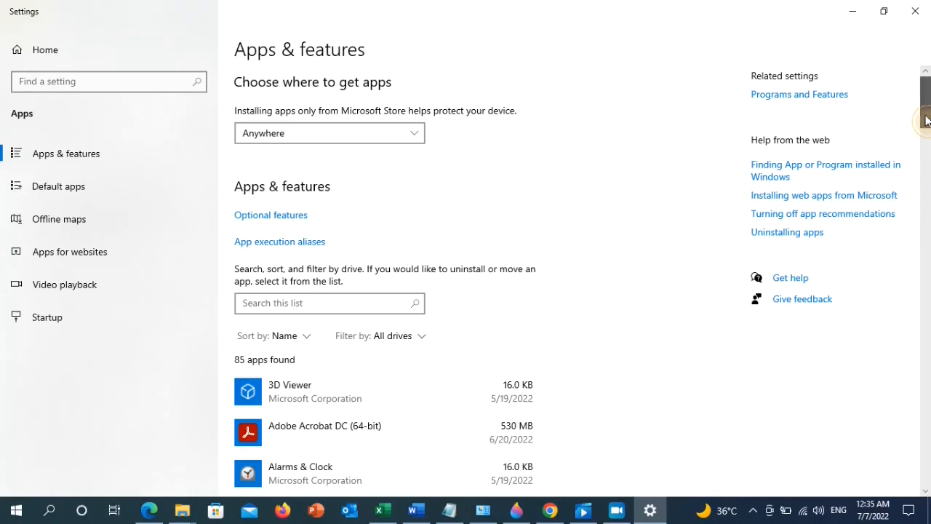
scroll("down", 3)
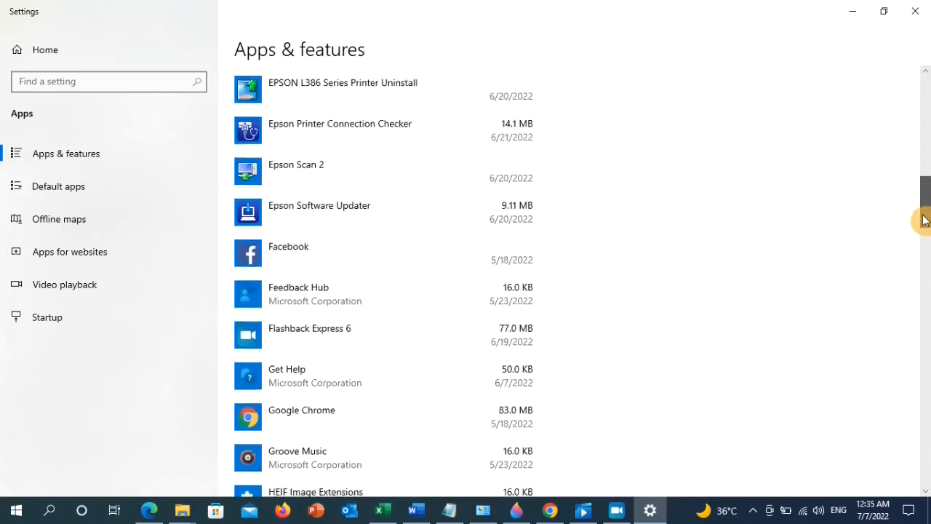
scroll("down", 3)
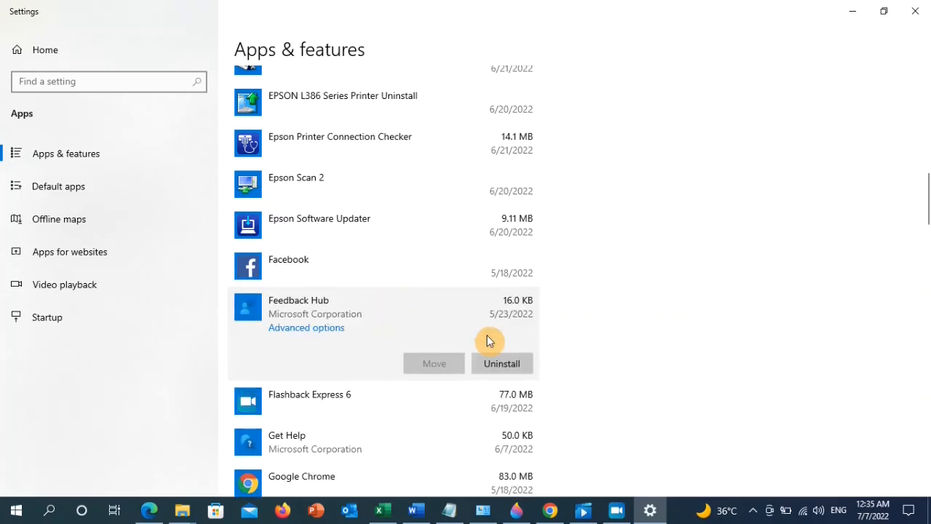
mouse_move(506, 355)
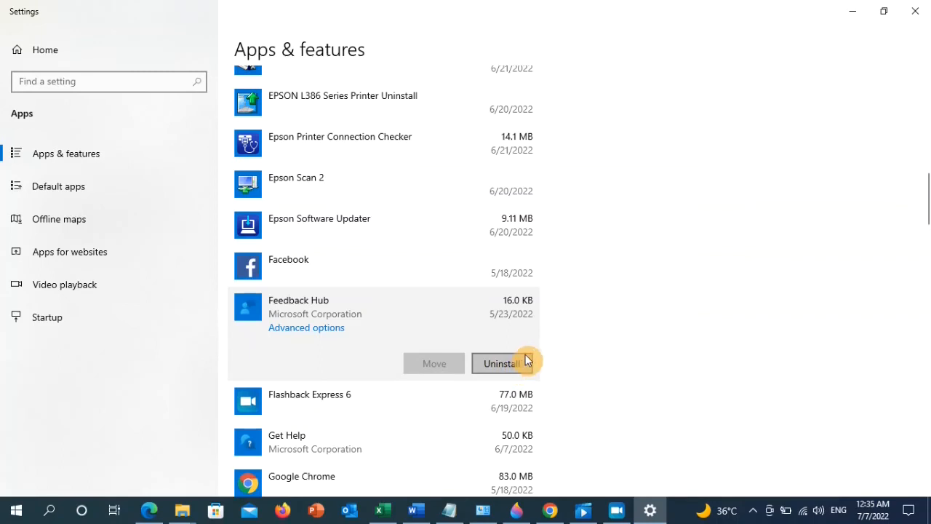
mouse_move(576, 328)
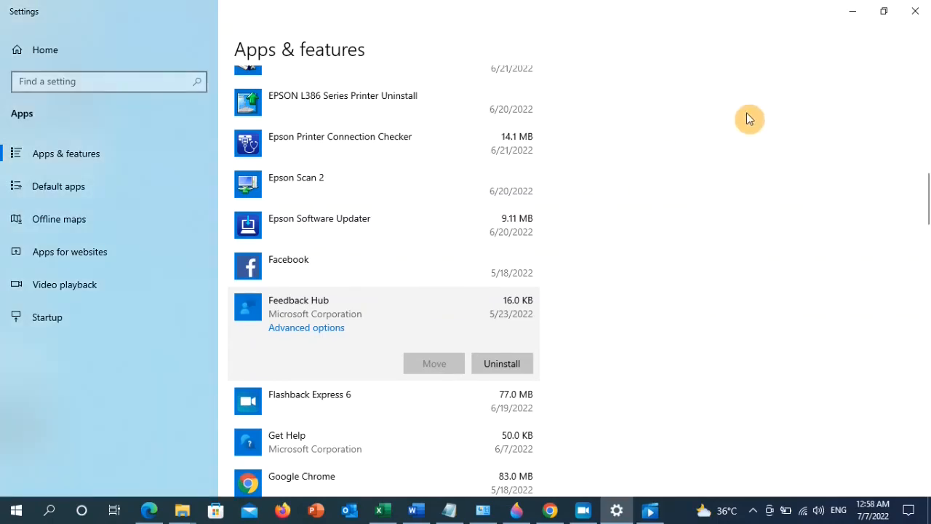
mouse_move(852, 11)
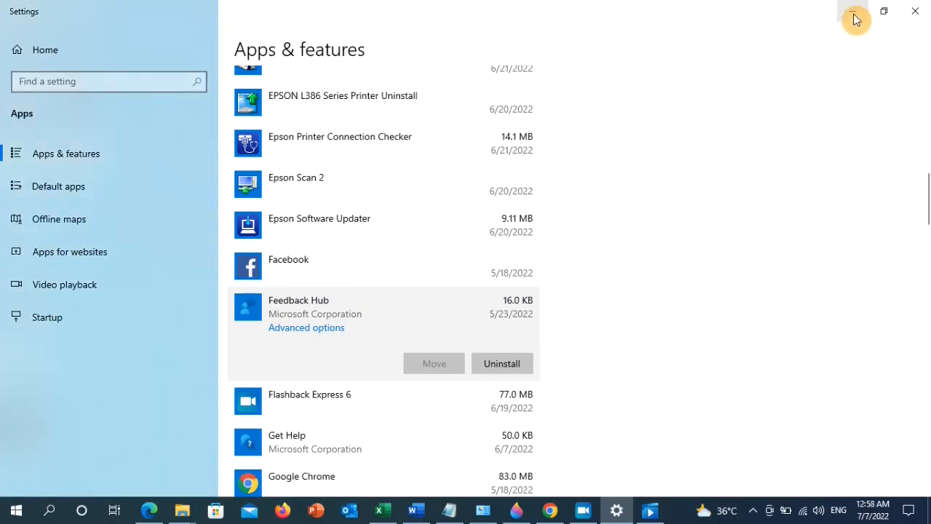
left_click(913, 11)
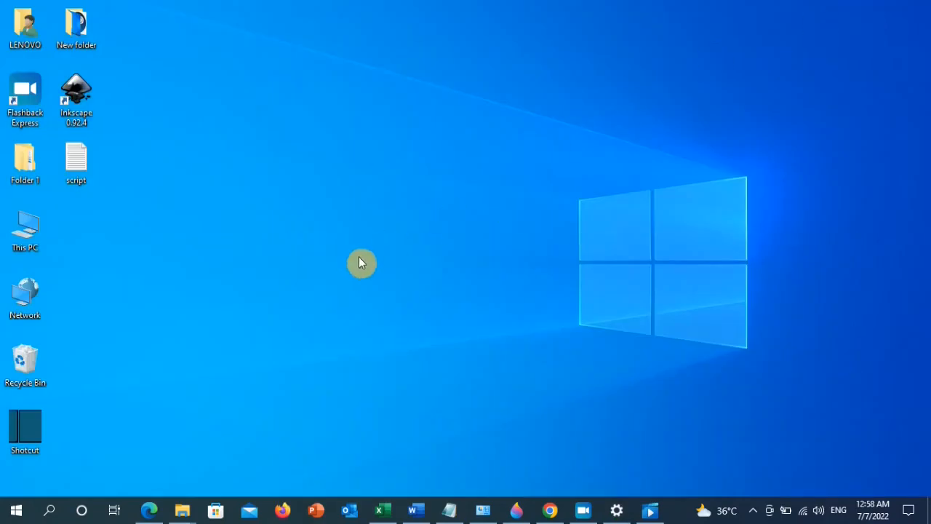
- Show the Properties window of the Inkscape 0.92.4 desktop shortcut
left_click(75, 99)
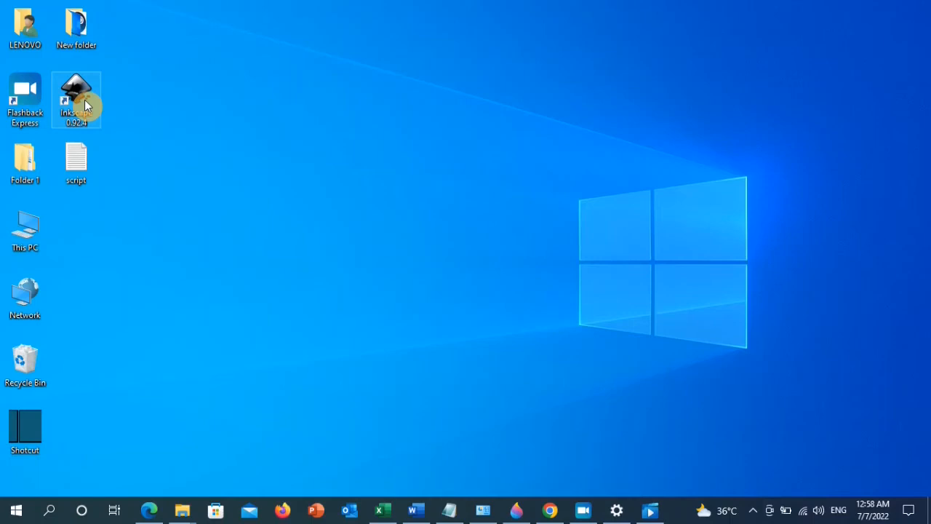
right_click(76, 99)
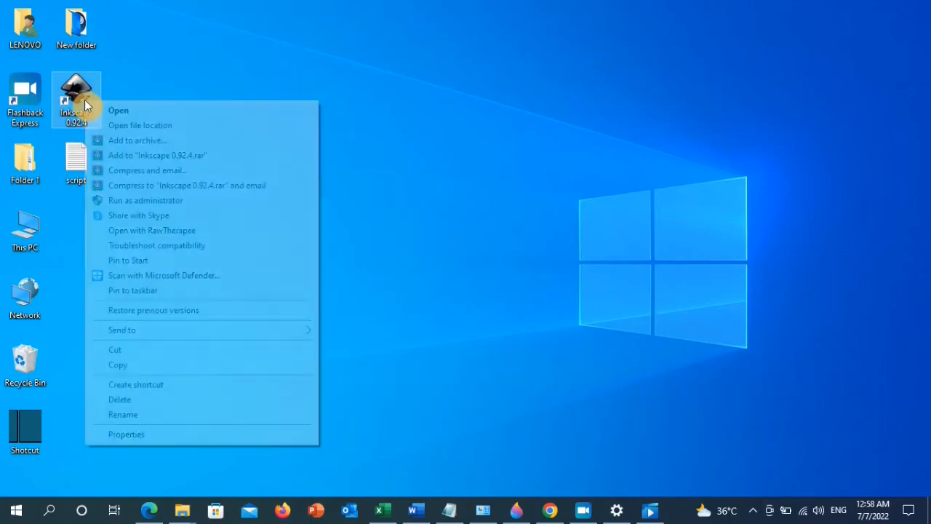
mouse_move(146, 437)
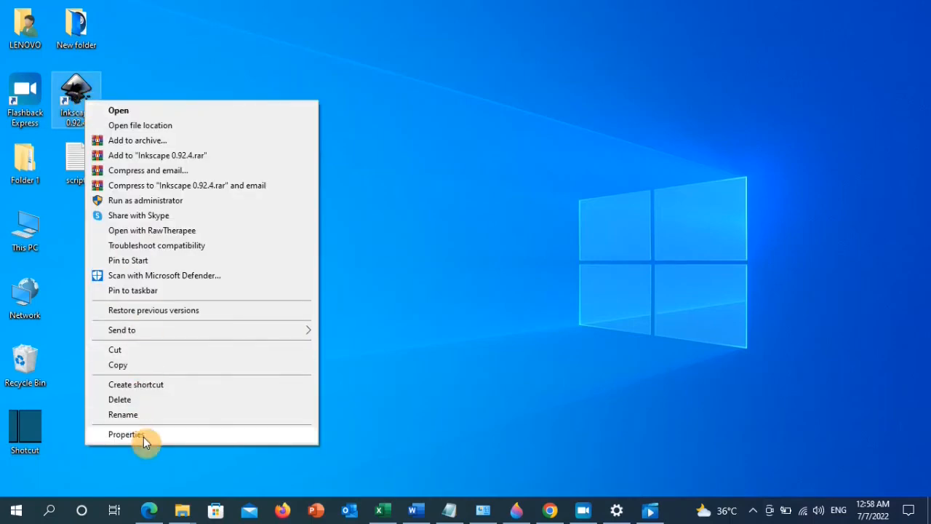
left_click(125, 433)
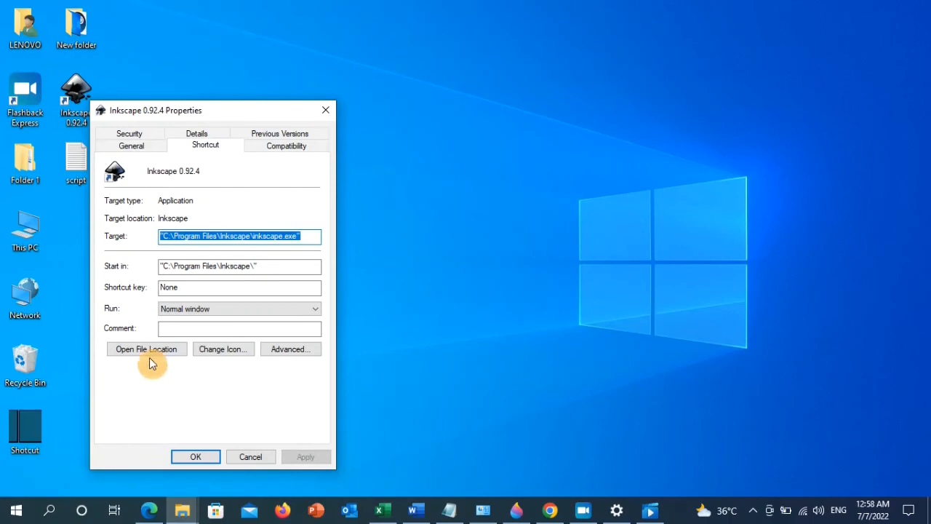
mouse_move(253, 153)
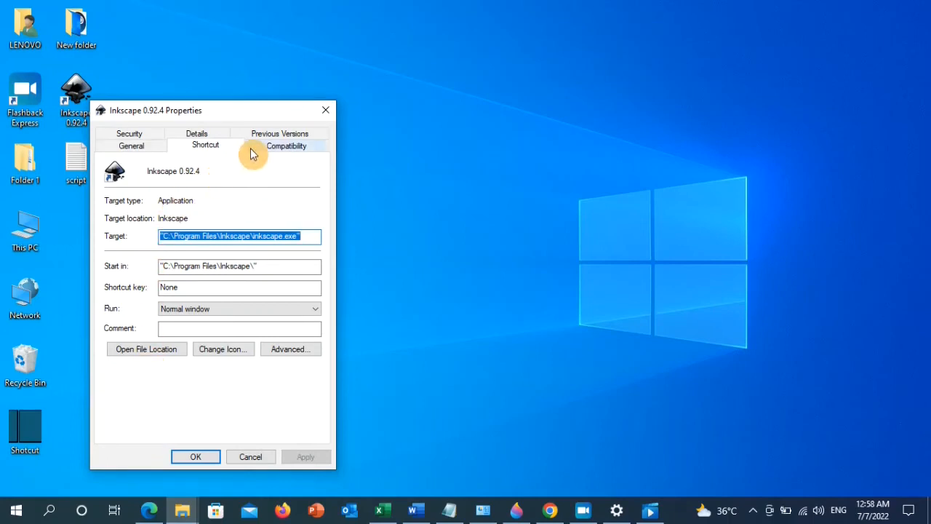
mouse_move(285, 146)
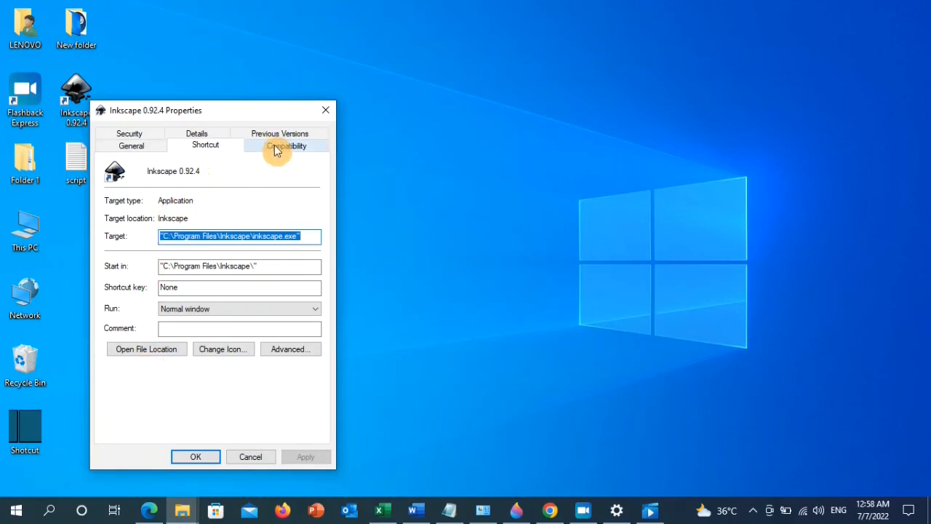
mouse_move(297, 150)
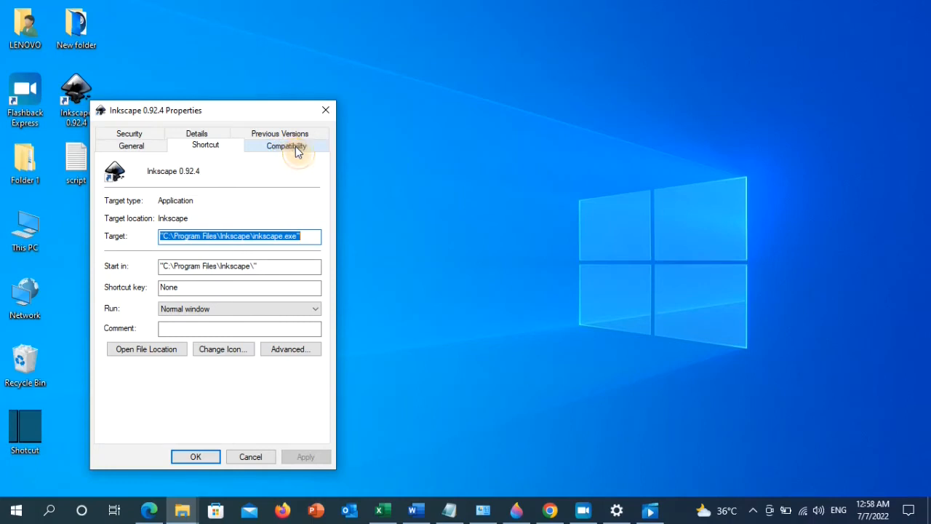
- Enable Windows 8 compatibility mode for the Inkscape 0.92.4 shortcut and confirm with OK
left_click(286, 146)
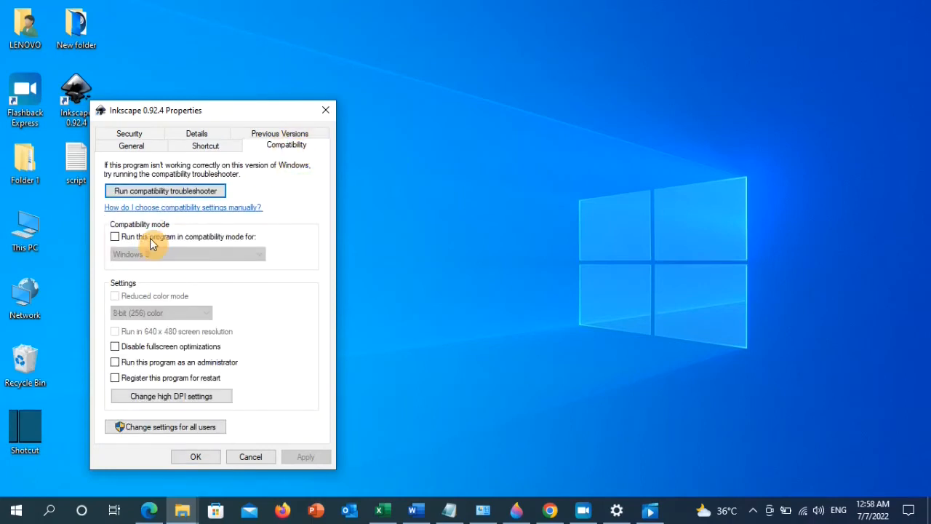
left_click(115, 236)
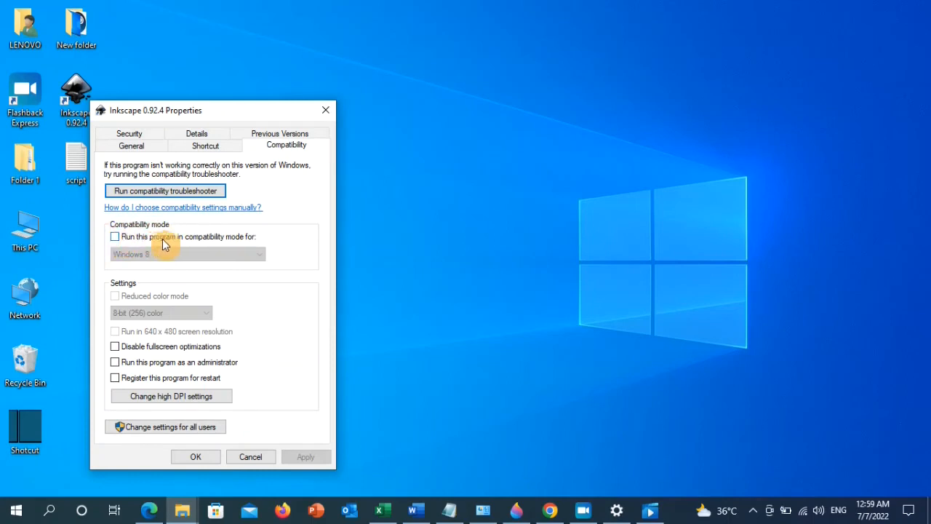
mouse_move(231, 239)
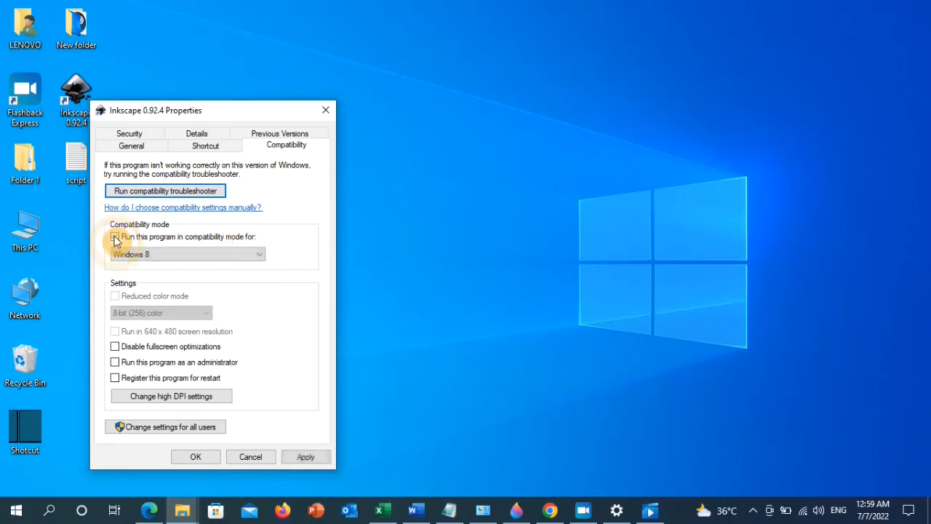
left_click(259, 253)
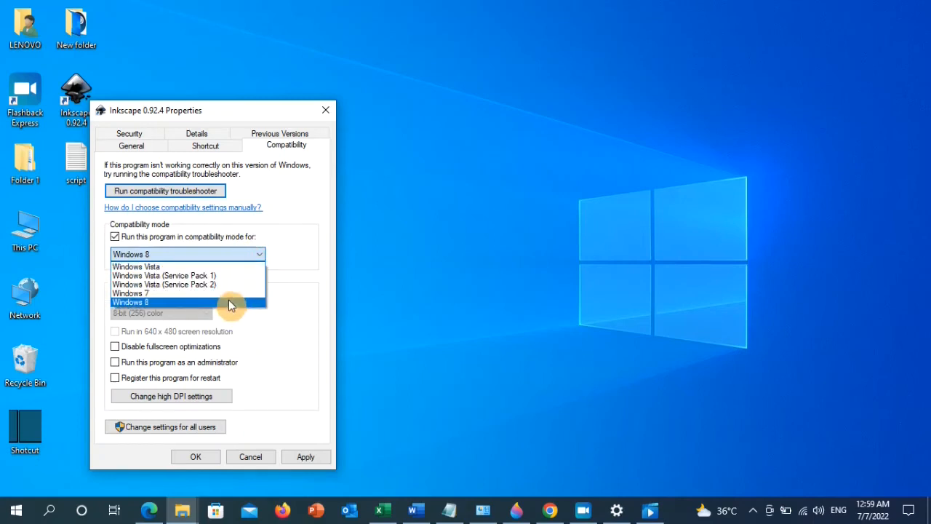
mouse_move(240, 292)
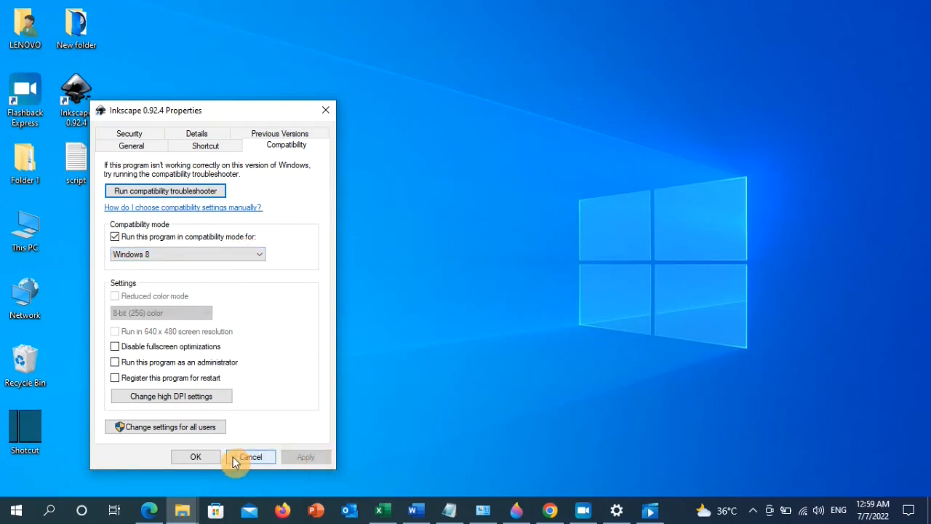
left_click(250, 457)
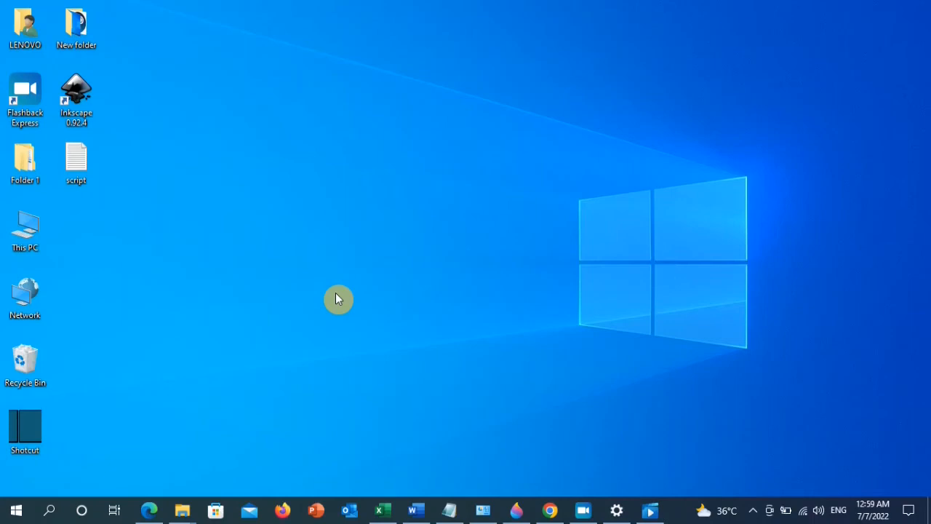
mouse_move(123, 194)
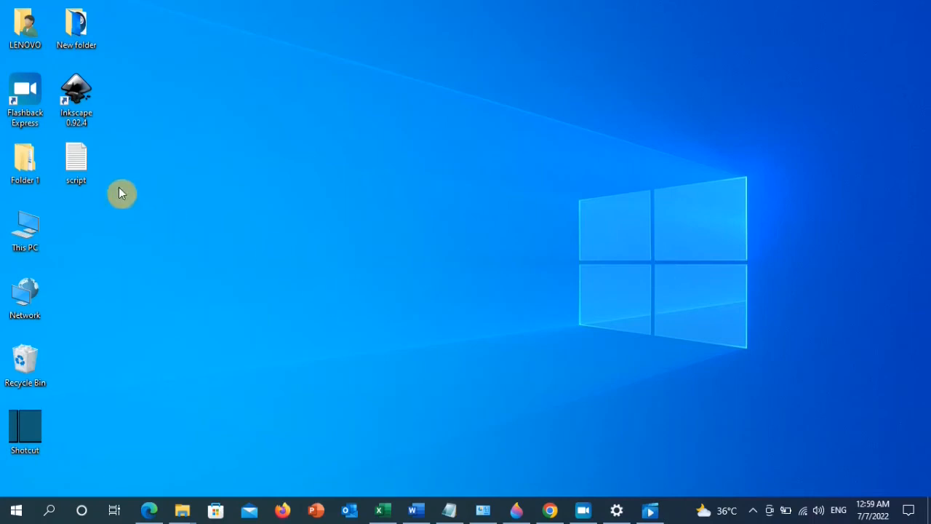
- Reopen the Inkscape shortcut's Properties and show the Security permissions for SYSTEM
left_click(76, 99)
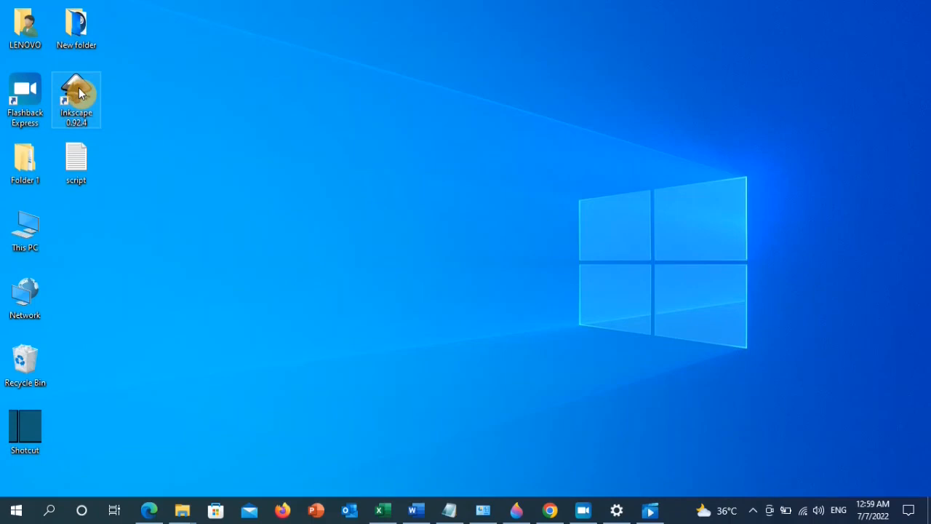
right_click(76, 99)
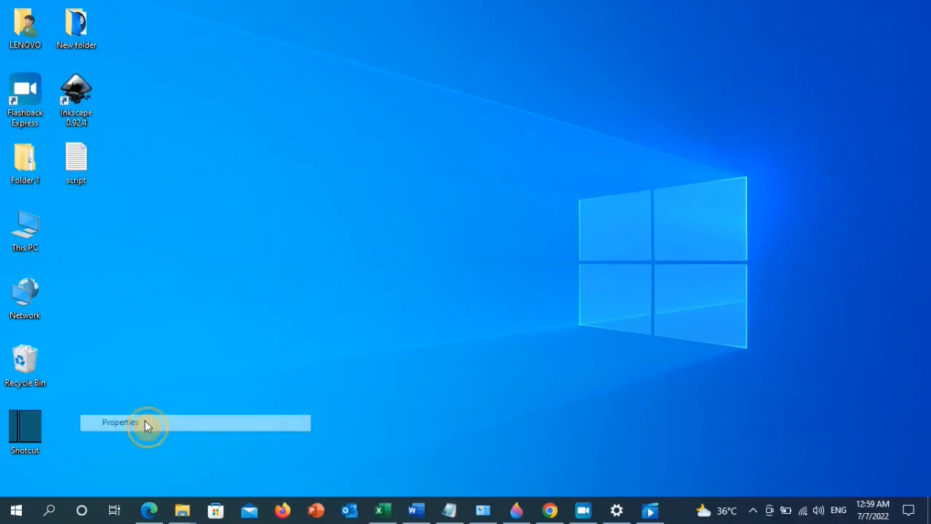
left_click(120, 422)
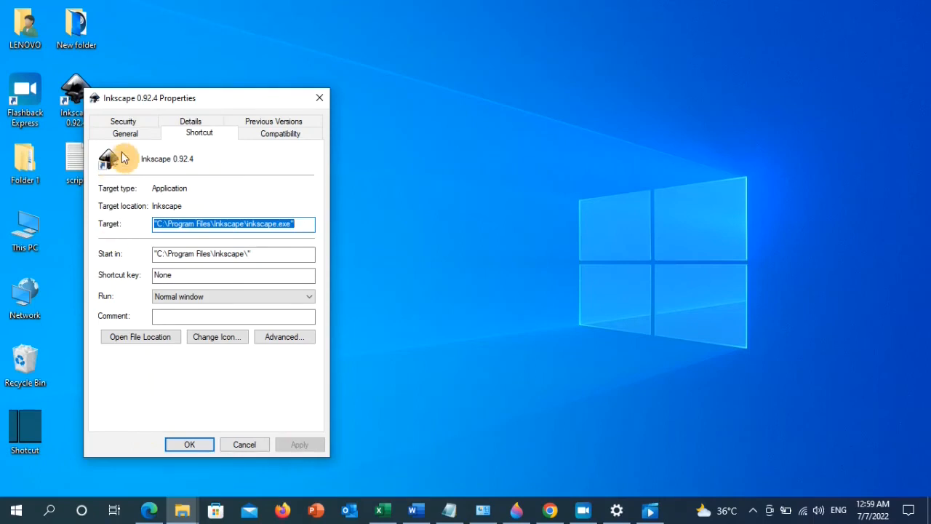
left_click(122, 121)
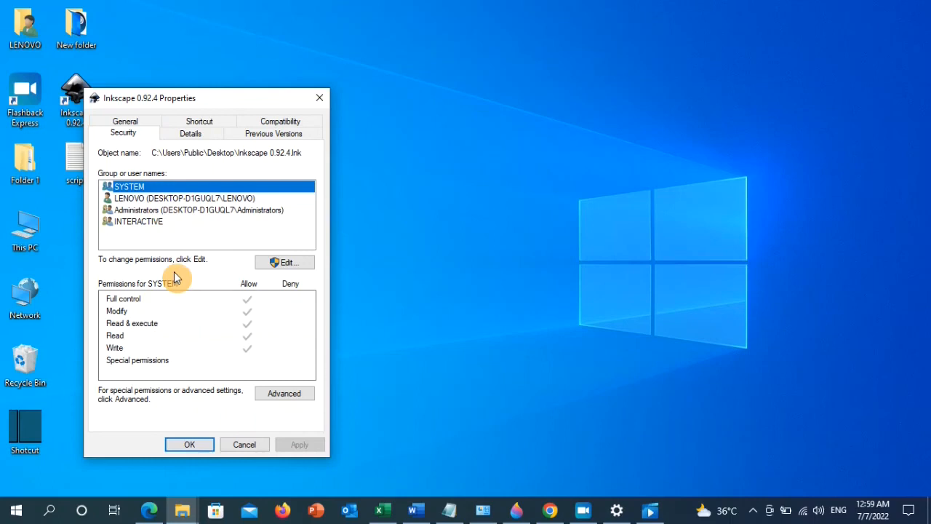
mouse_move(126, 291)
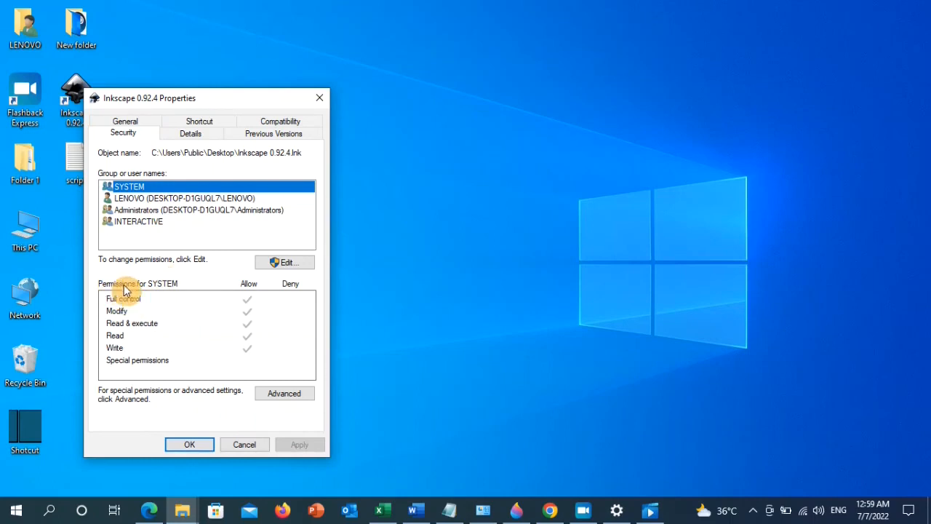
mouse_move(146, 300)
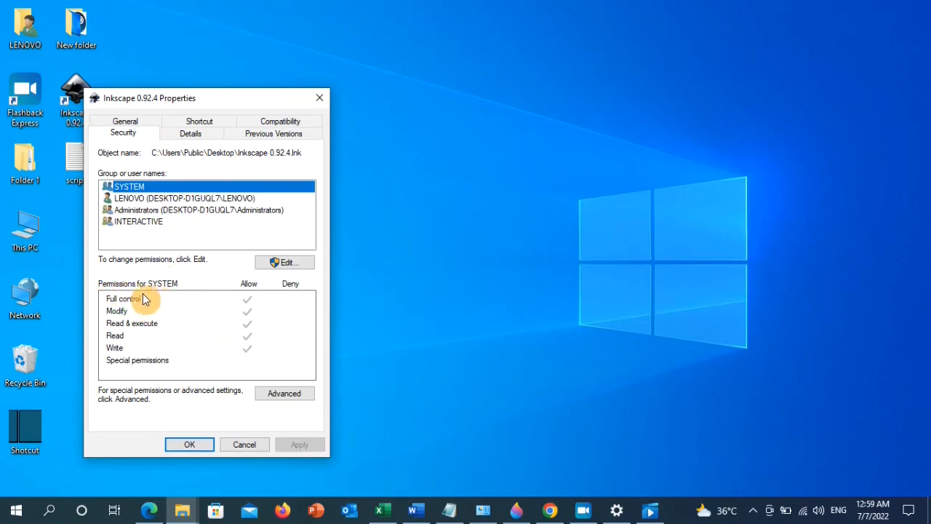
mouse_move(196, 302)
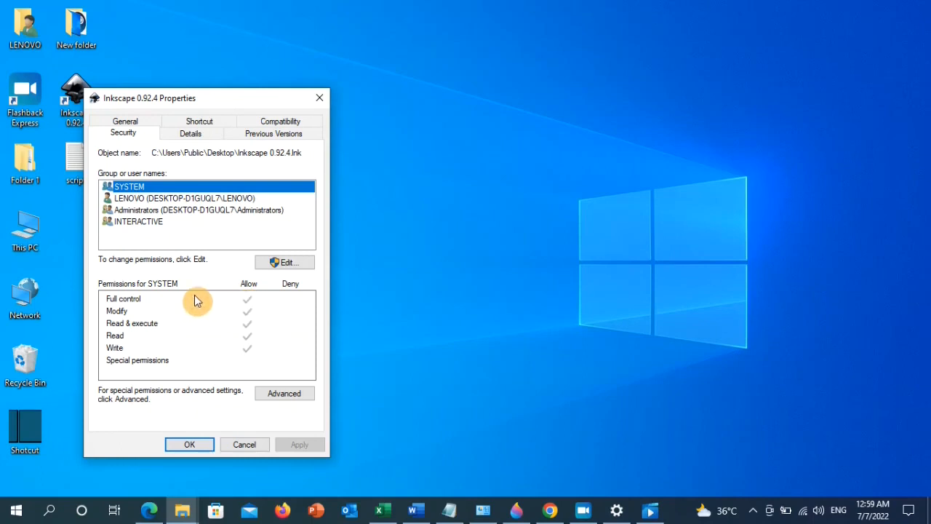
mouse_move(249, 297)
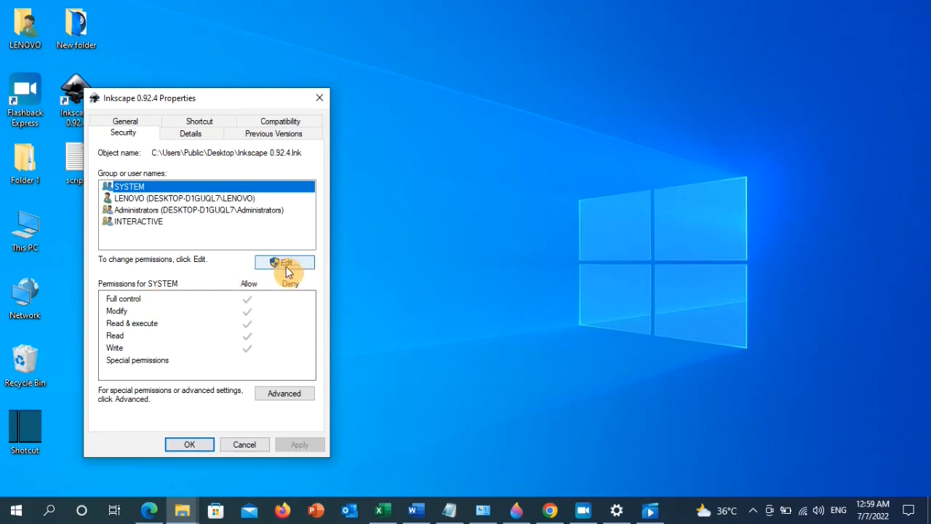
- Review the shortcut's permissions editor without changes and close the Properties window
left_click(283, 262)
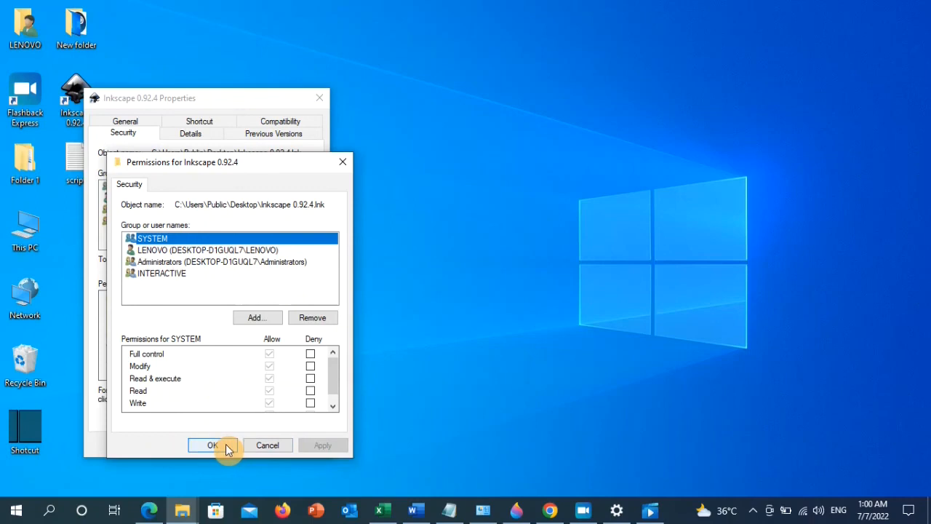
left_click(212, 446)
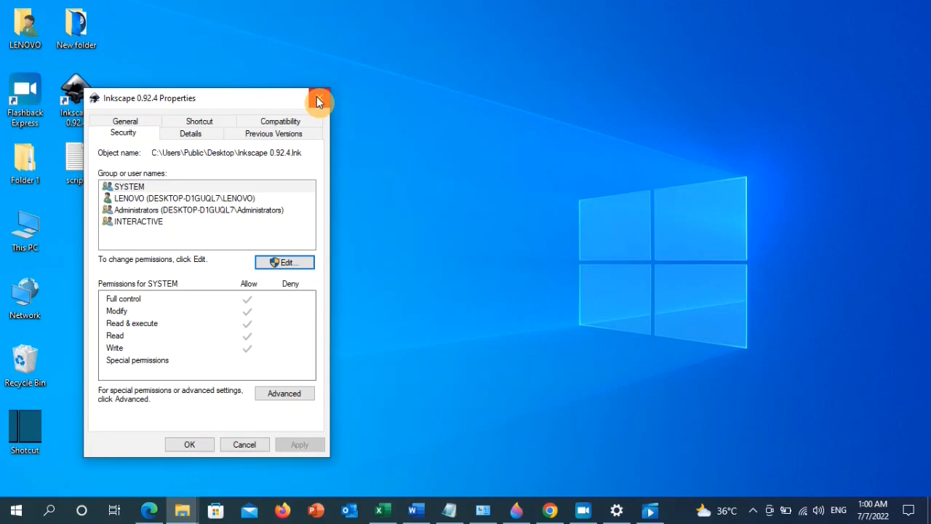
left_click(319, 99)
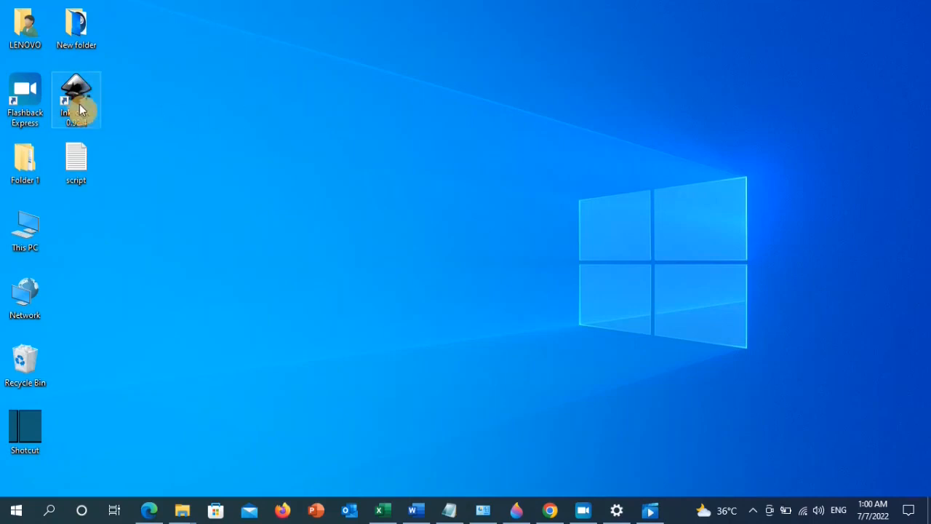
- Launch Inkscape 0.92.4 as administrator from its desktop shortcut
right_click(76, 99)
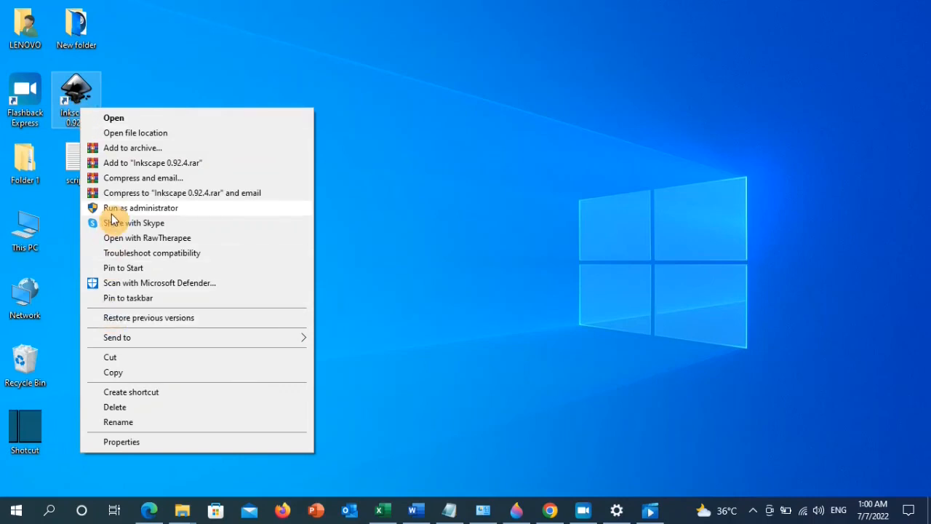
left_click(140, 207)
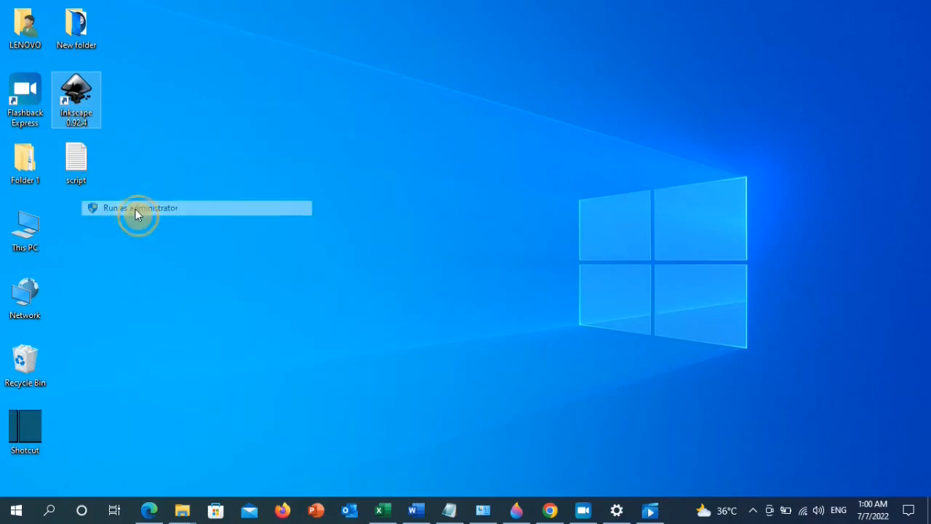
left_click(140, 206)
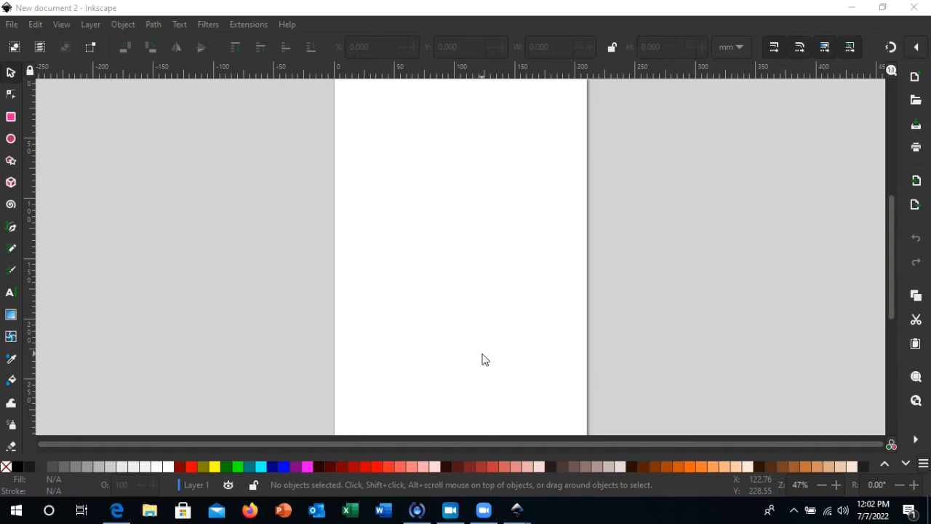
mouse_move(326, 347)
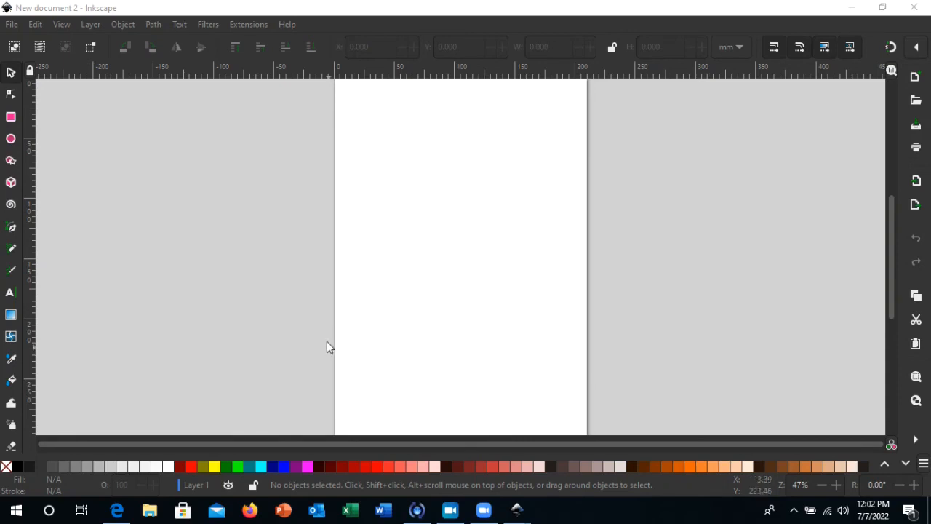
mouse_move(399, 403)
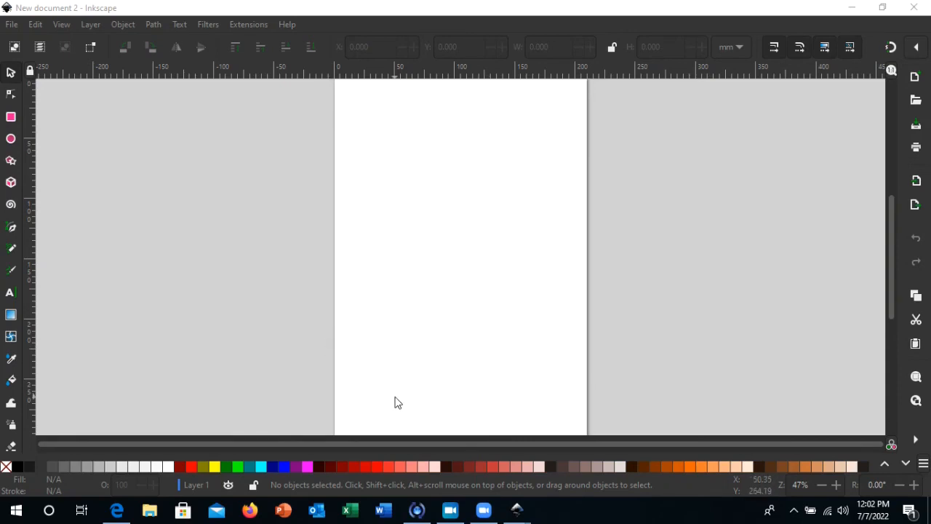